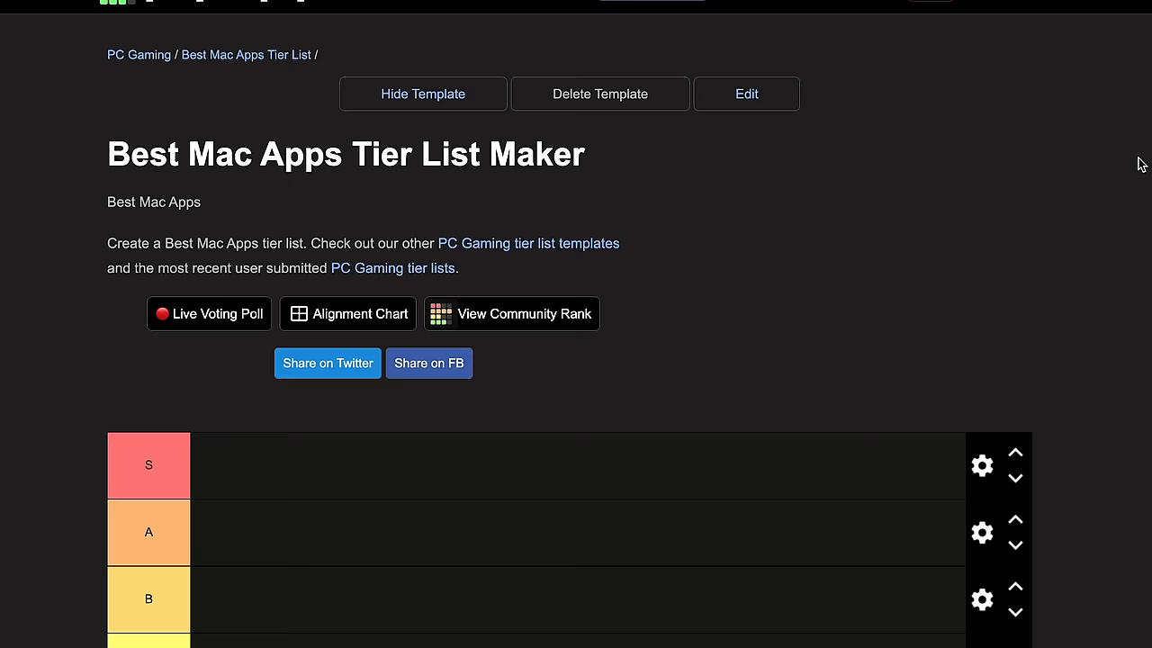
Place Safari and Chrome in tier A, Firefox in B and Edge in C
scroll("down", 3)
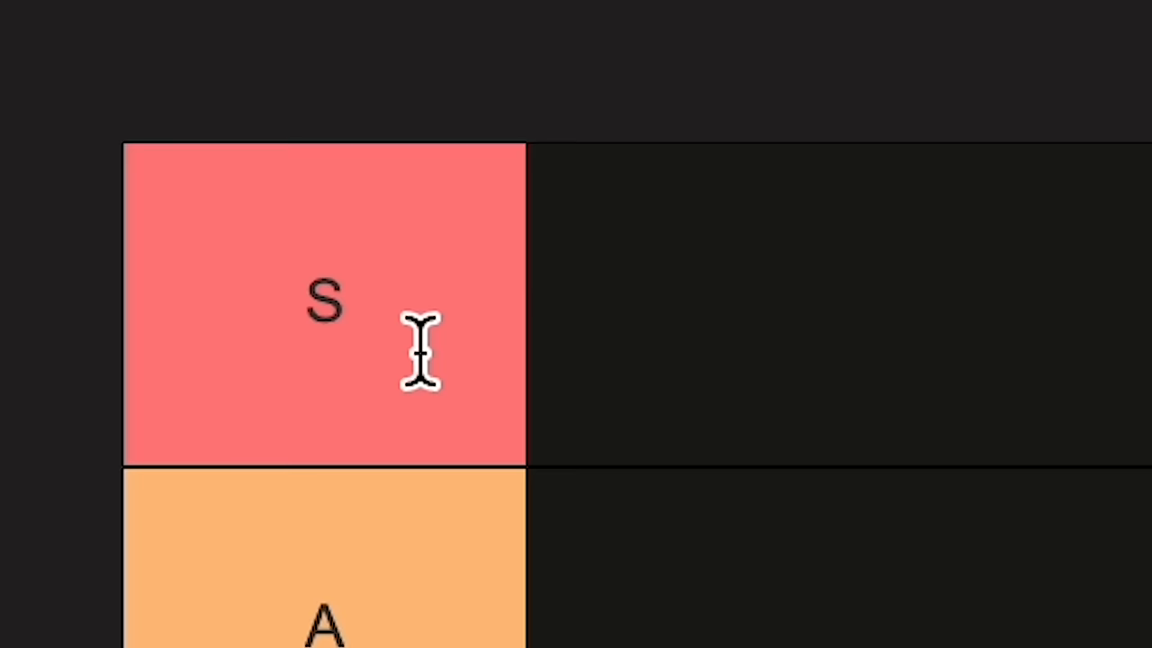
scroll("down", 3)
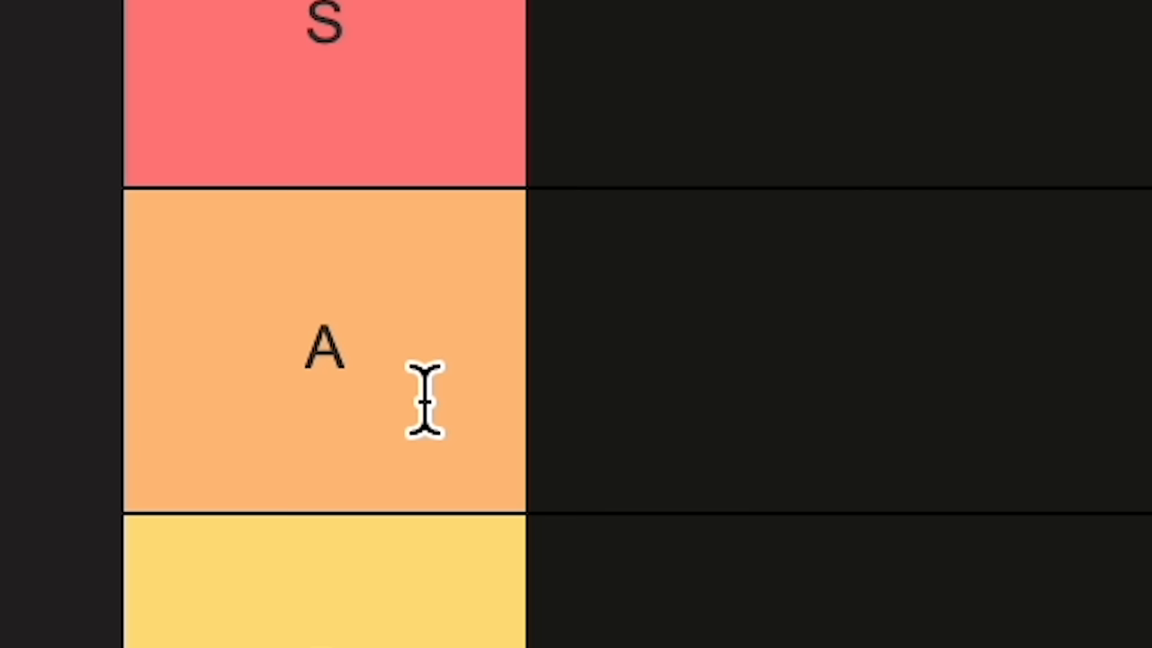
mouse_move(375, 381)
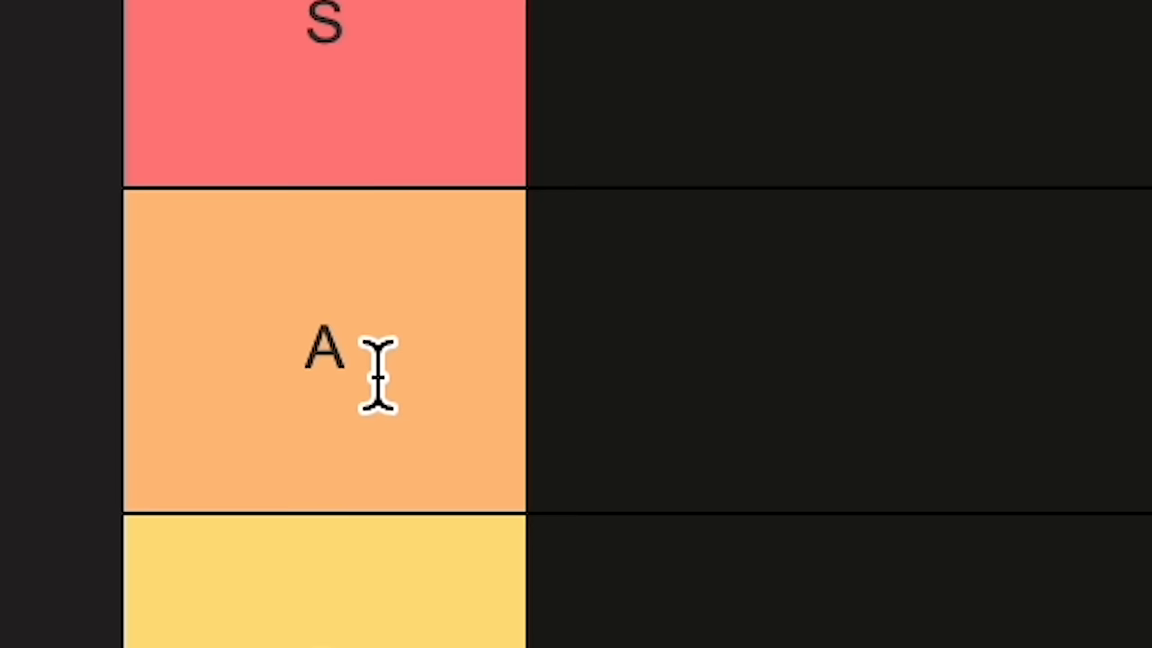
scroll("down", 3)
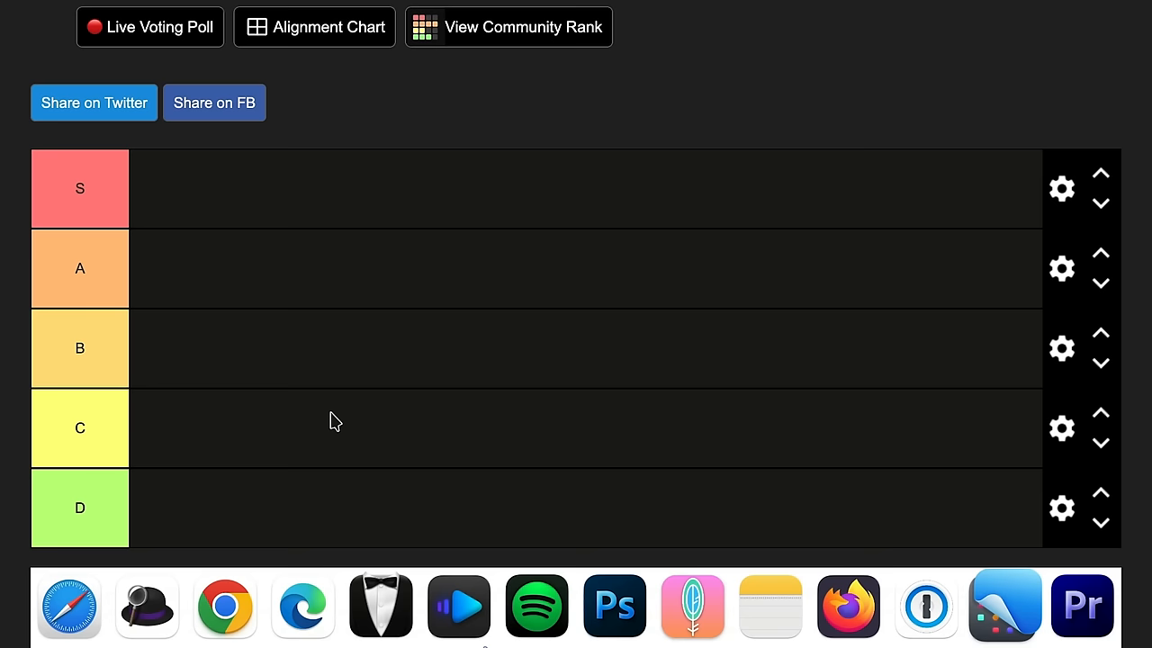
left_click_drag(69, 605, 206, 209)
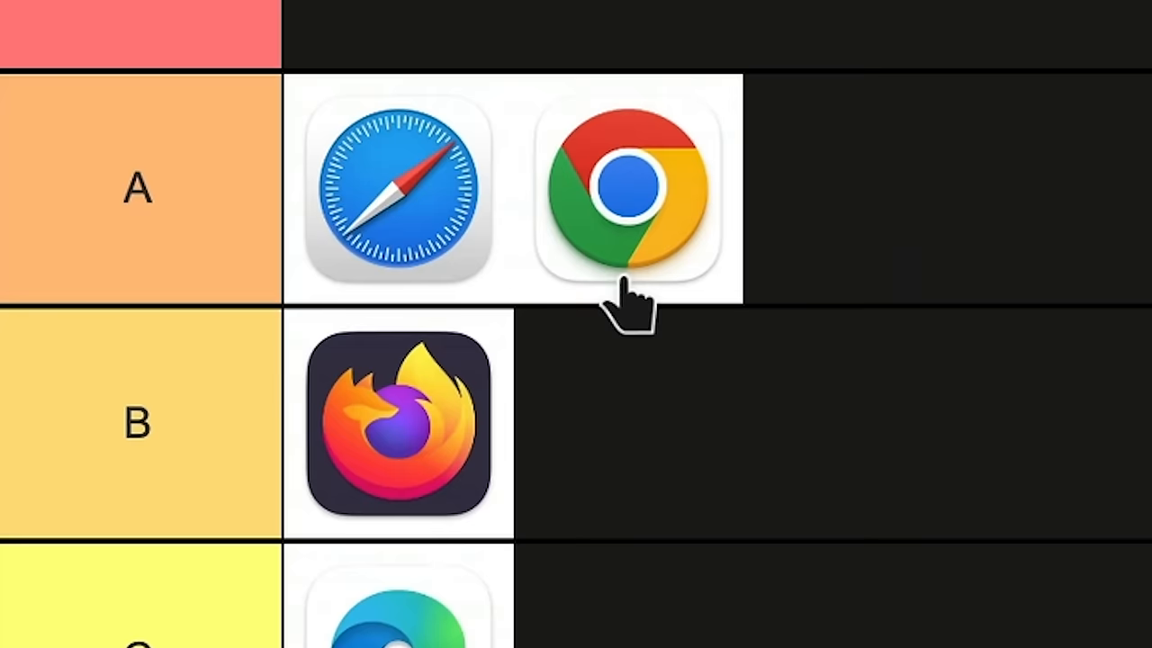
type("C")
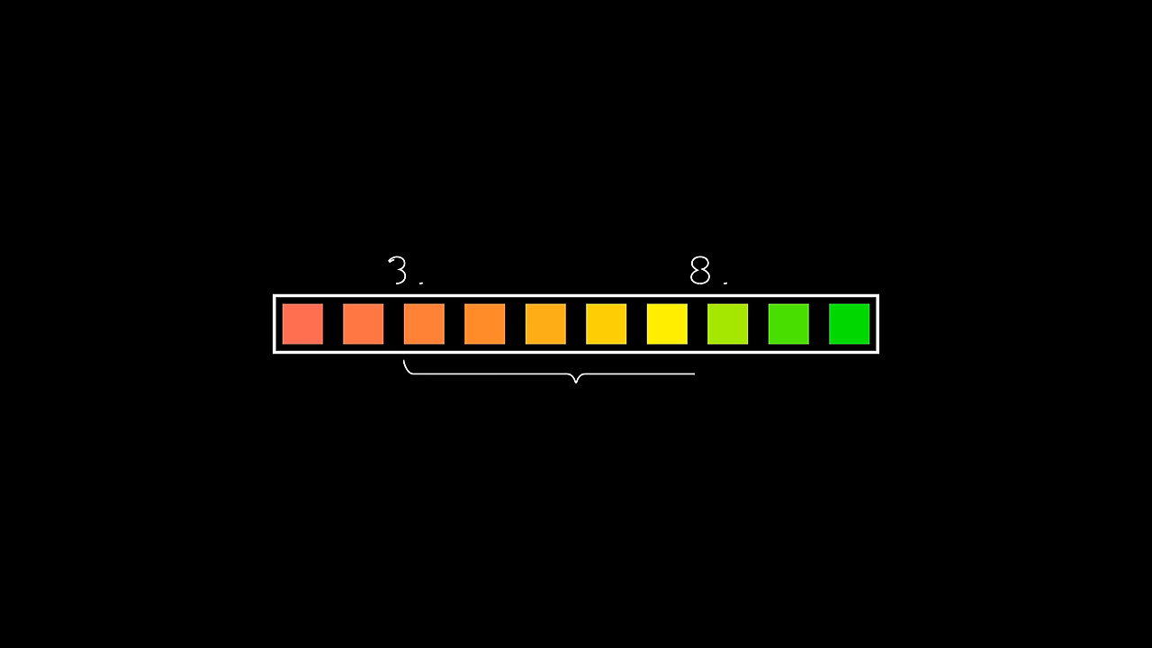
Show AlDente's menu bar battery status reading 81% on the power adapter, not charging
left_click(973, 14)
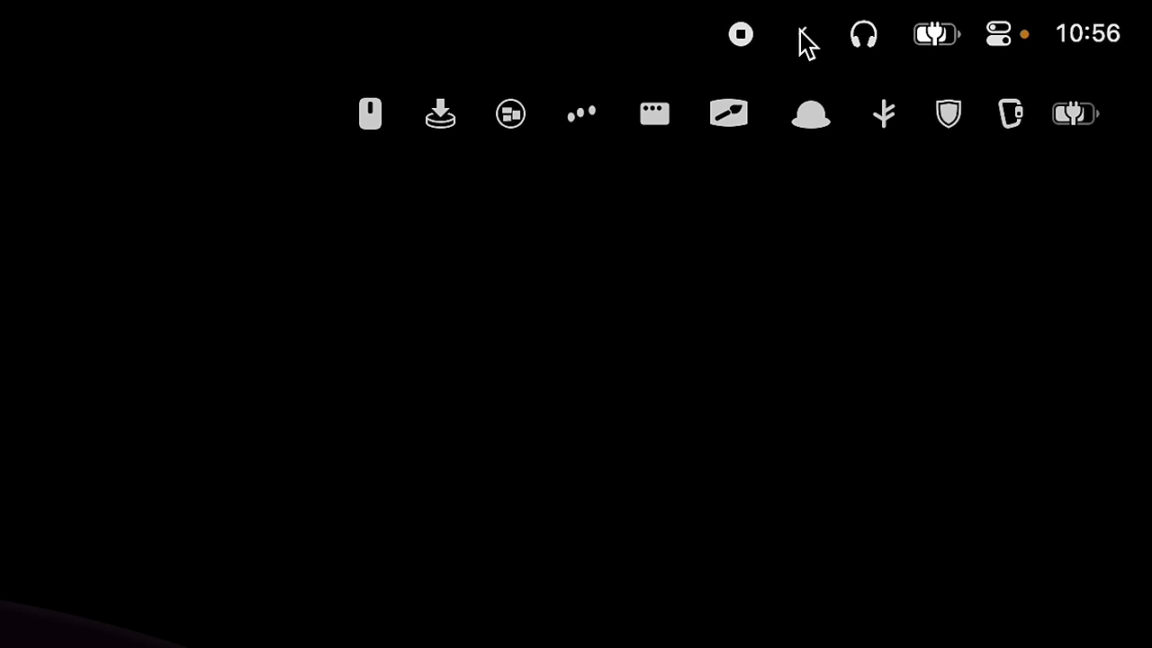
left_click(1073, 111)
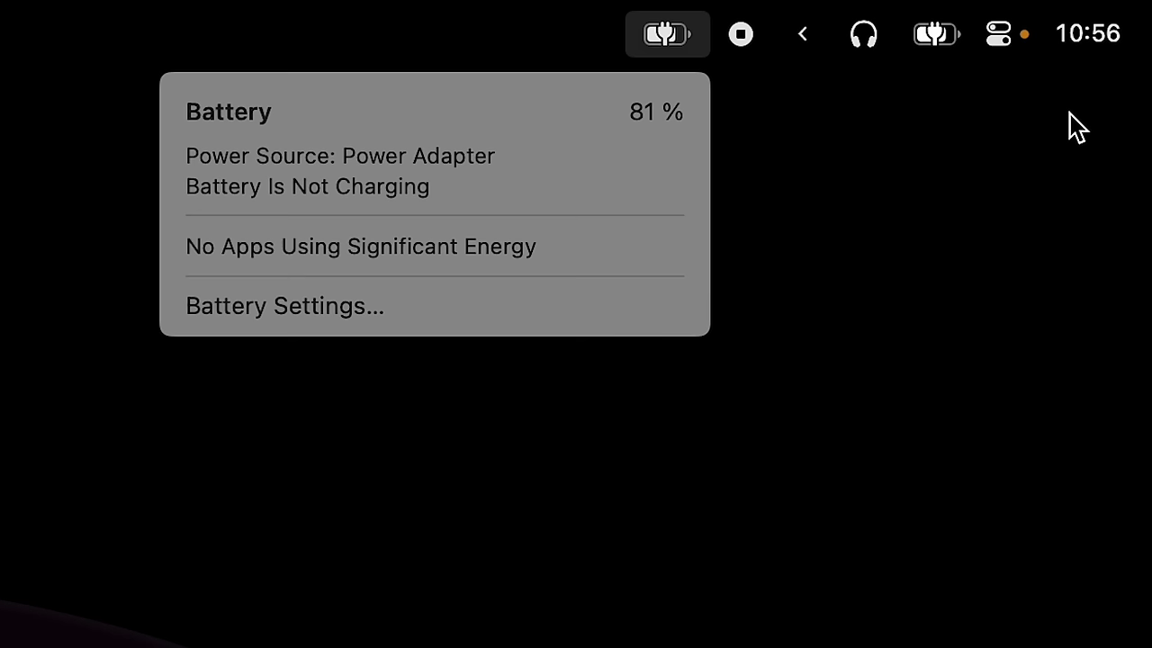
left_click(284, 306)
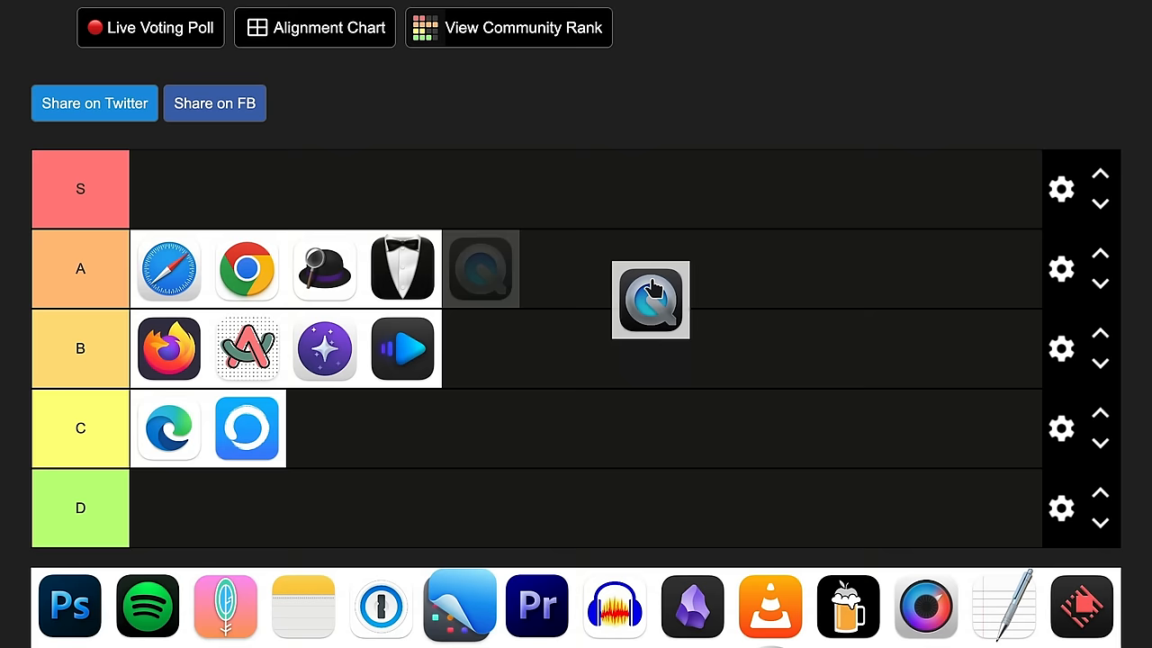
Place QuickTime in S, VLC in A, and sort the next icons including the purple gem app into tiers
left_click_drag(652, 300, 167, 189)
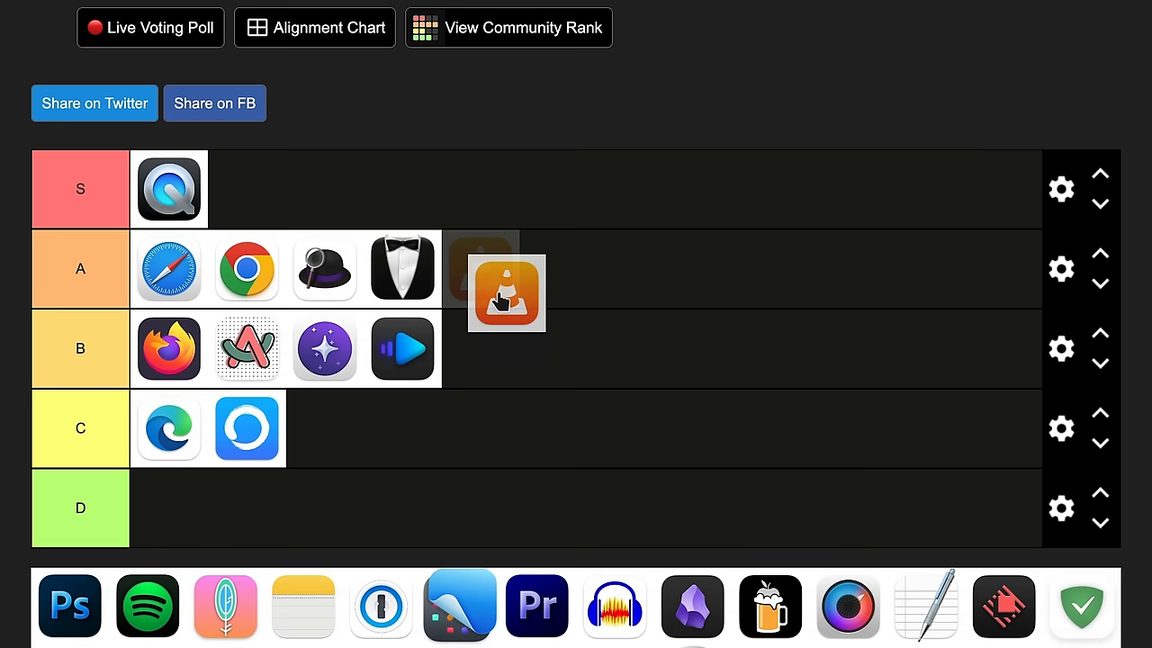
left_click(508, 291)
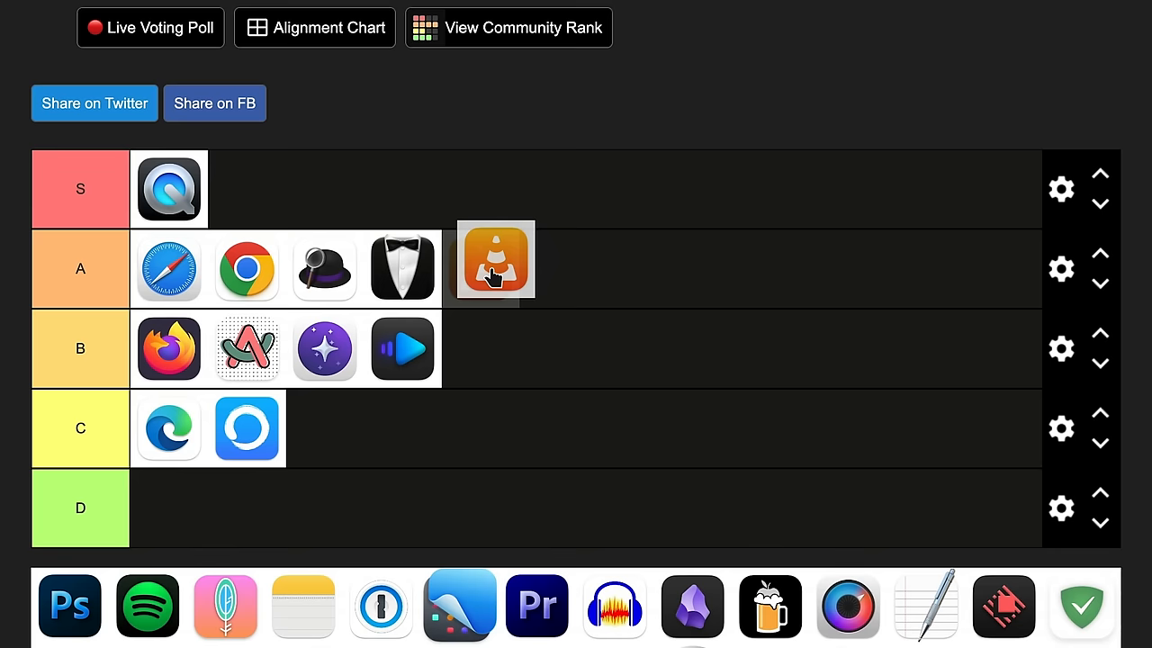
left_click(68, 605)
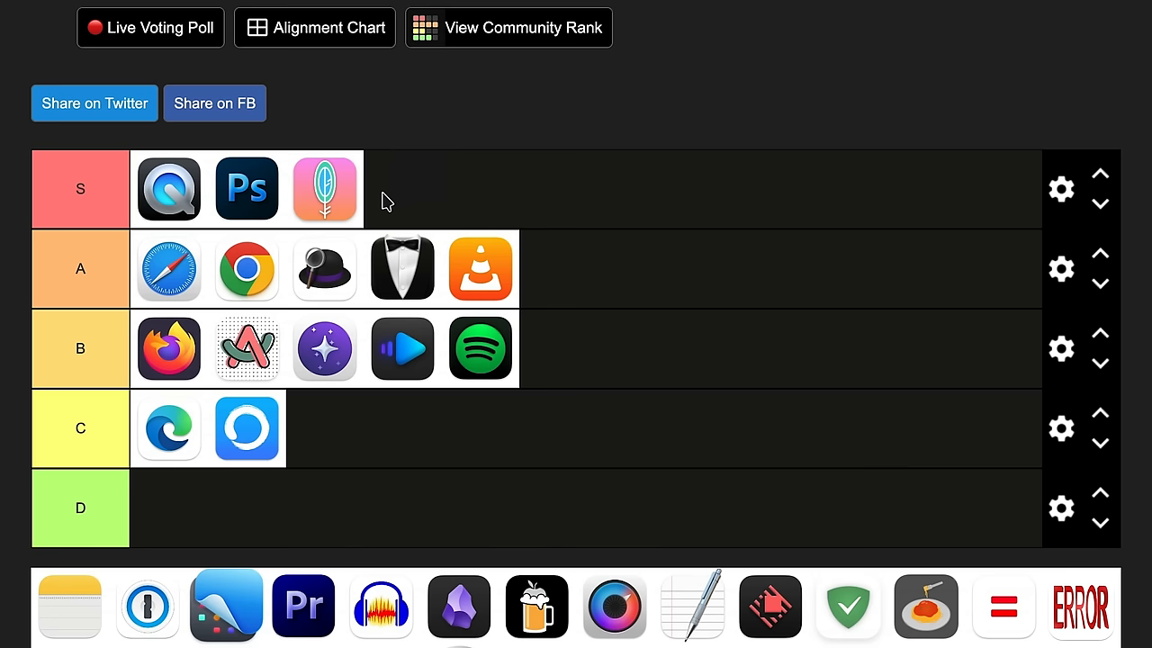
left_click_drag(69, 605, 404, 189)
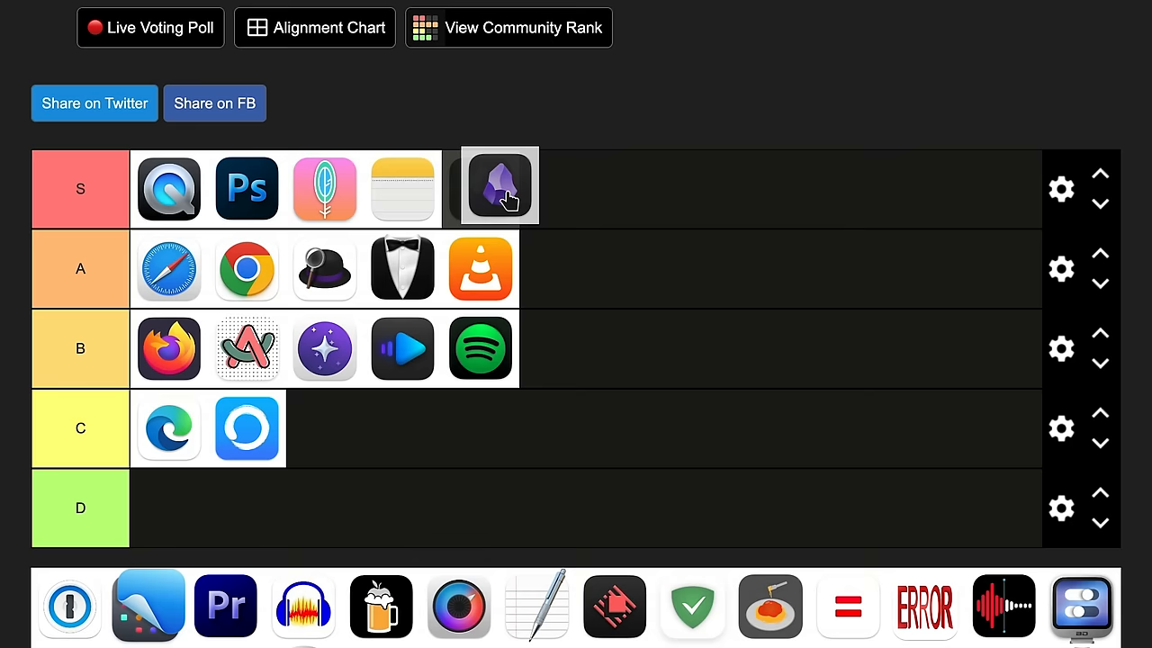
left_click_drag(499, 186, 558, 268)
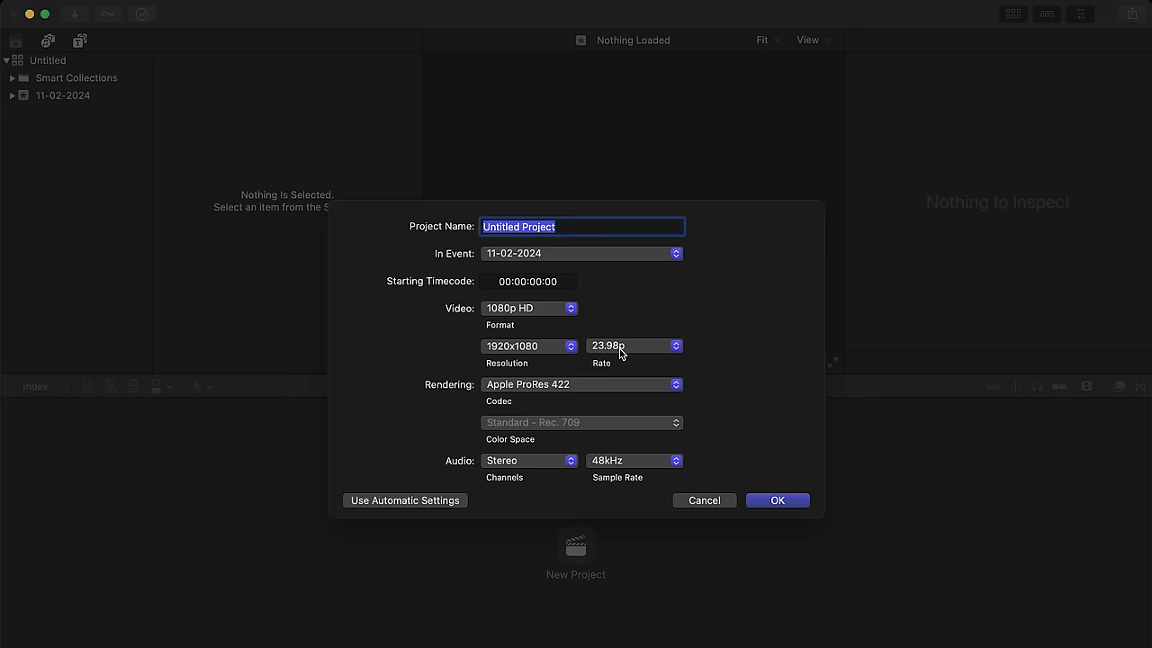
Show Final Cut Pro's new 1080p HD project settings and rank its icon in tier C
left_click(777, 500)
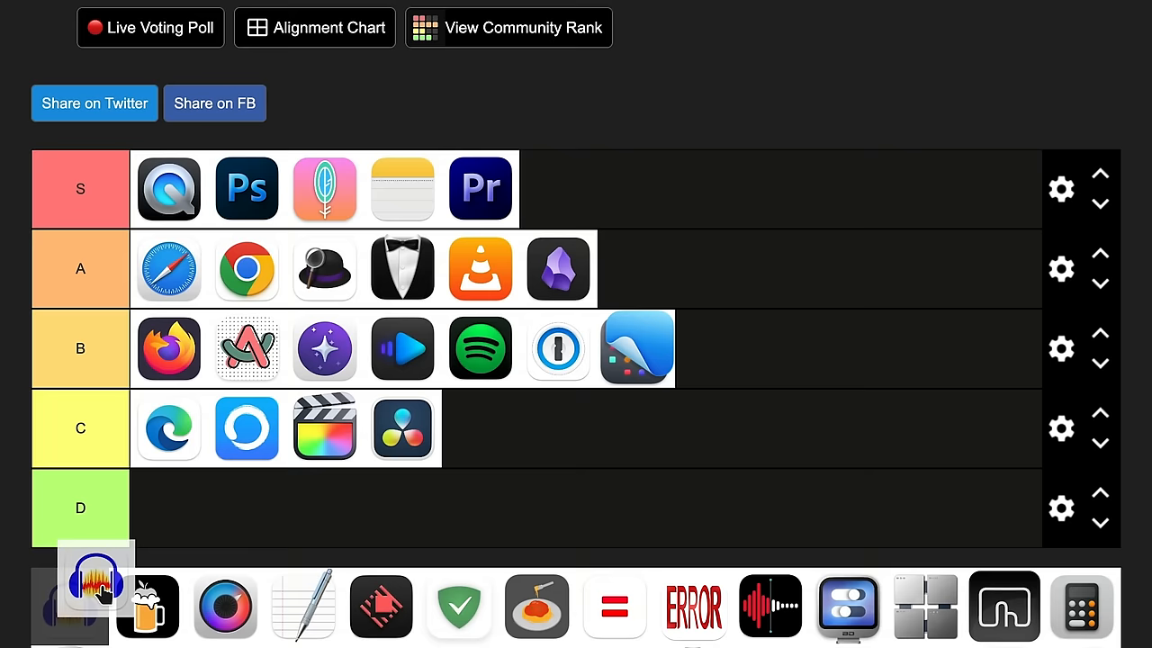
Place the headphones audio app in S, the beer-mug app in B and the round lens app in C
left_click_drag(94, 597, 569, 180)
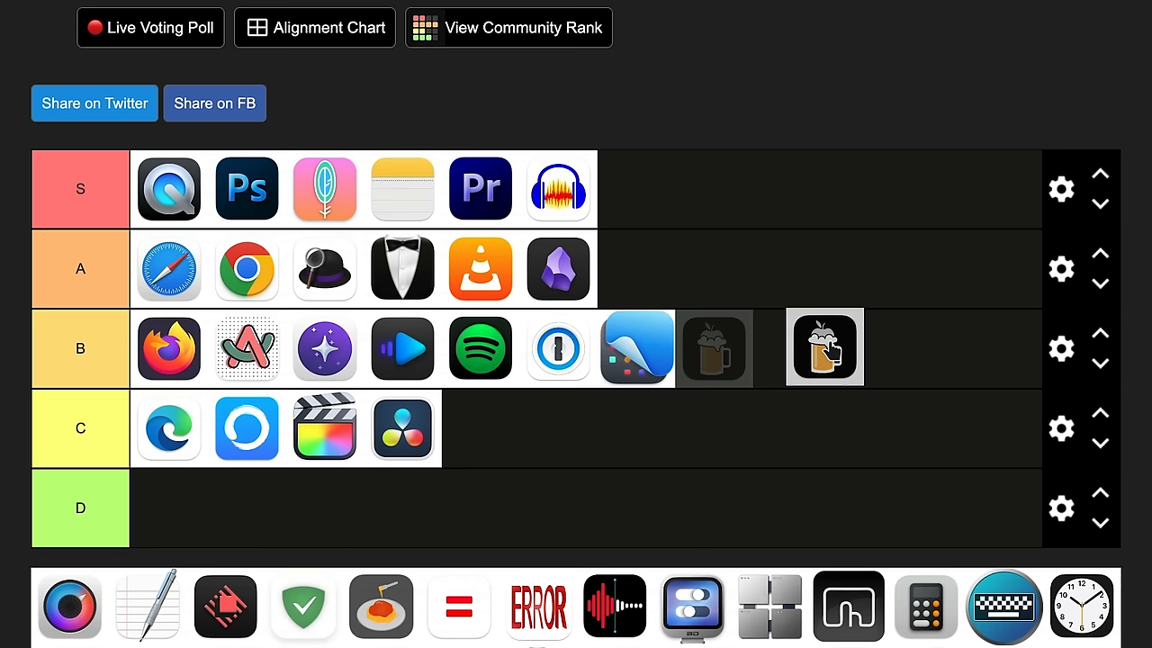
left_click(783, 14)
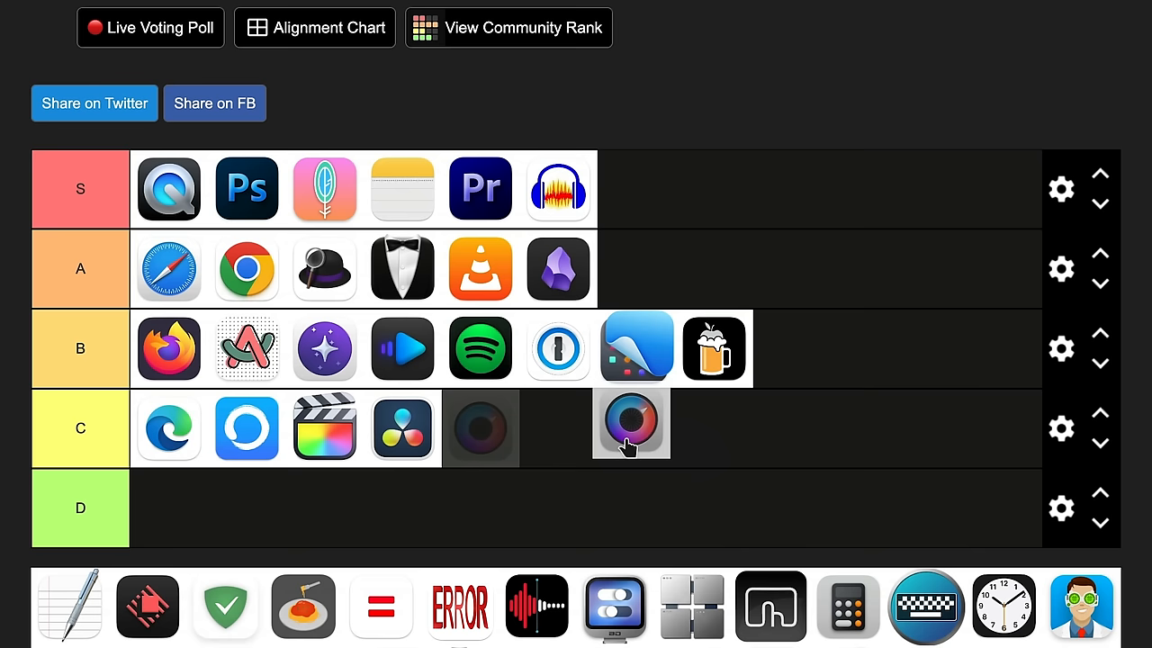
left_click(826, 14)
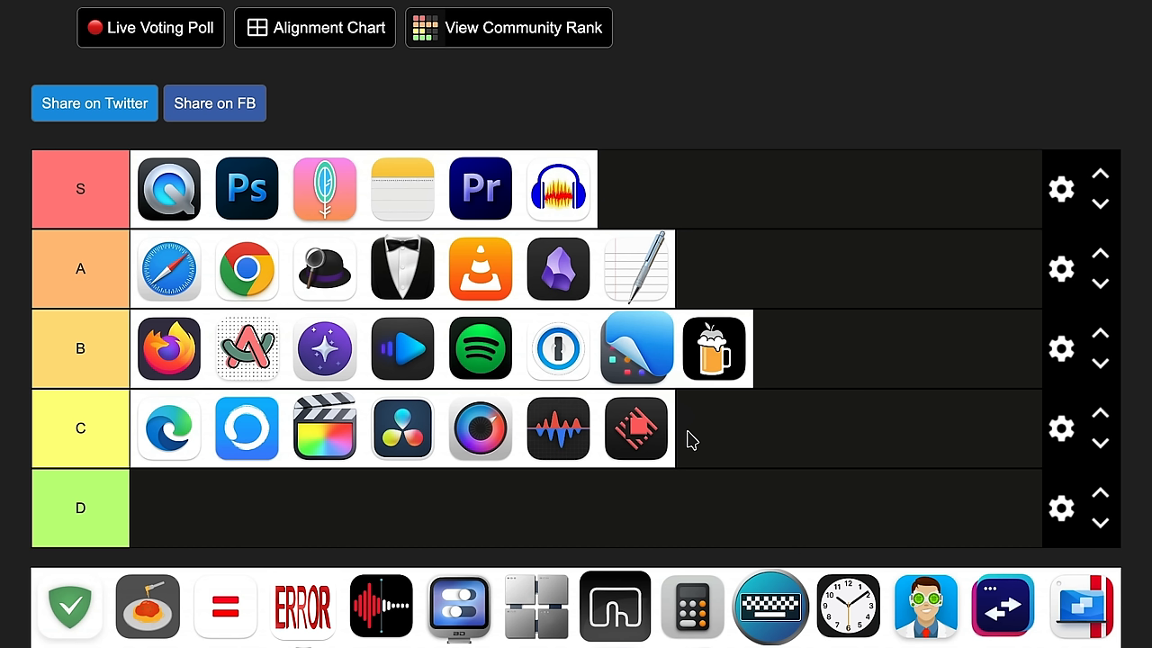
mouse_move(327, 284)
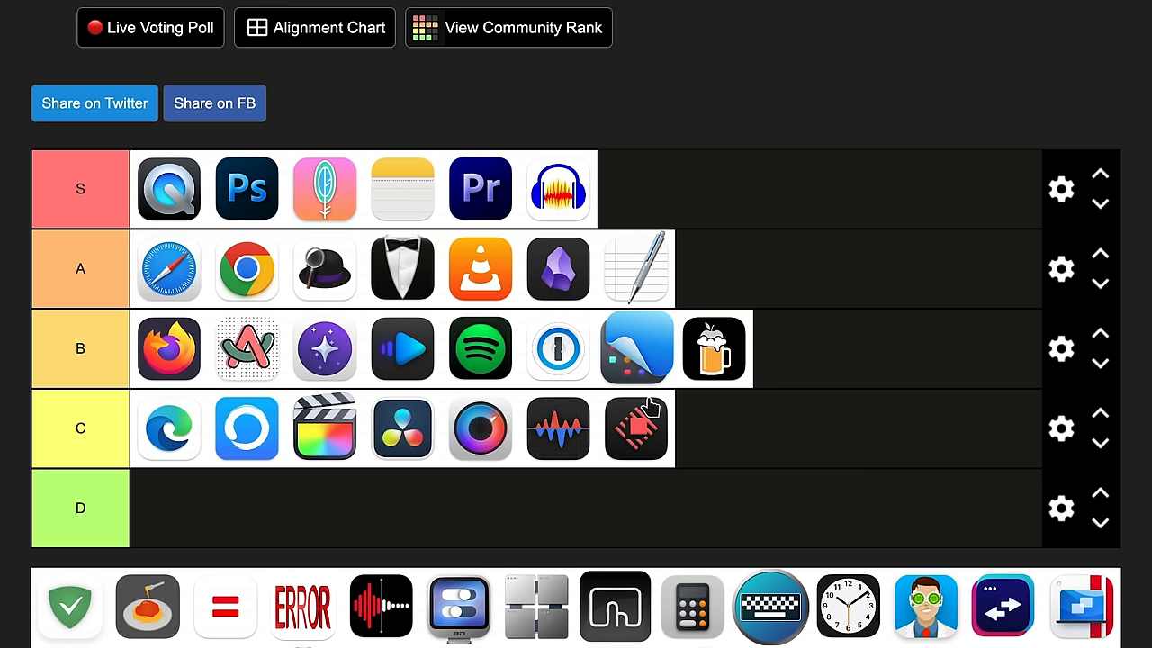
mouse_move(595, 351)
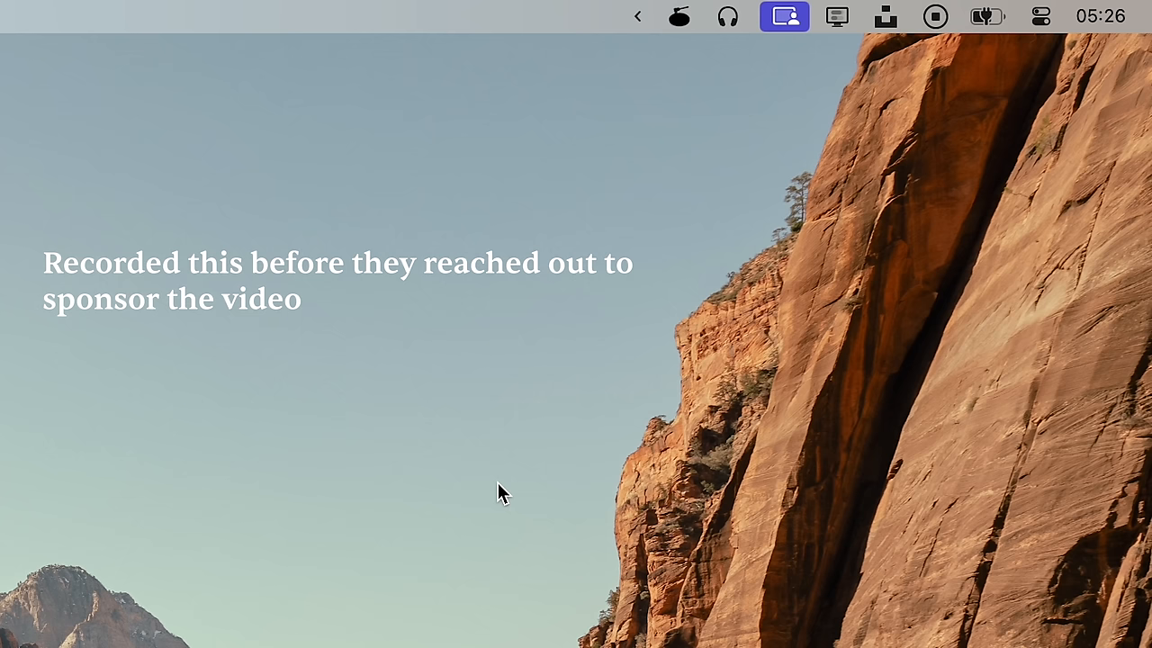
Show the menu bar app on the desktop before ranking the shield, pasta, ERROR, = apps and Calculator
left_click(986, 16)
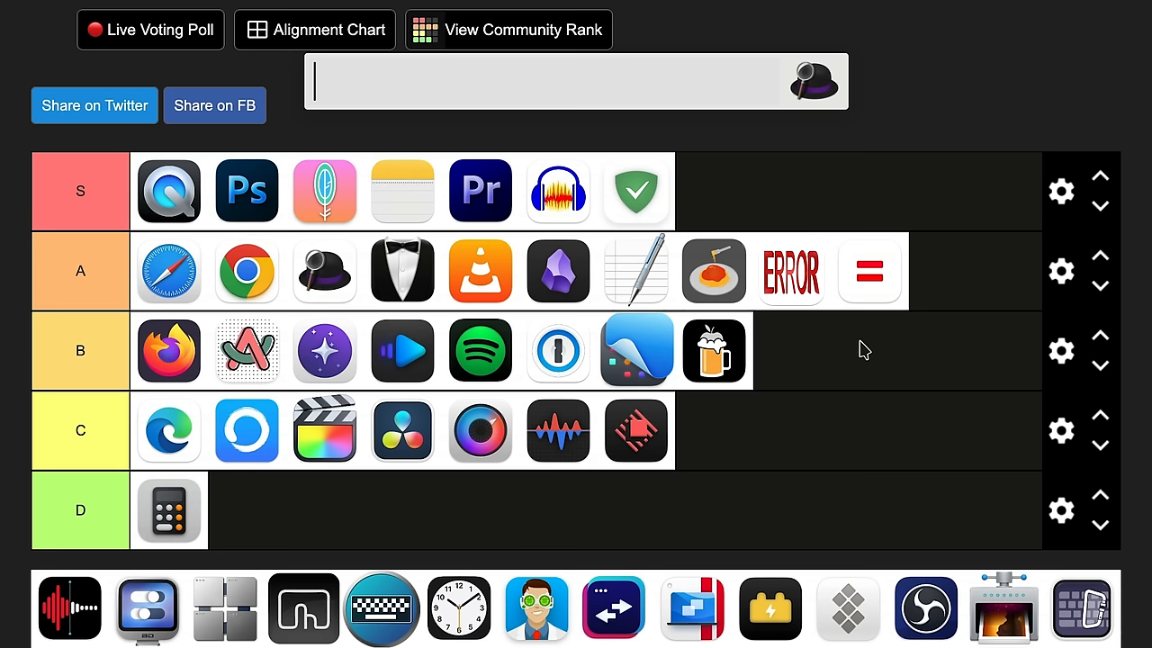
Launch Calculator via Alfred with '=', demonstrate it over the tier list, and close it
type("=")
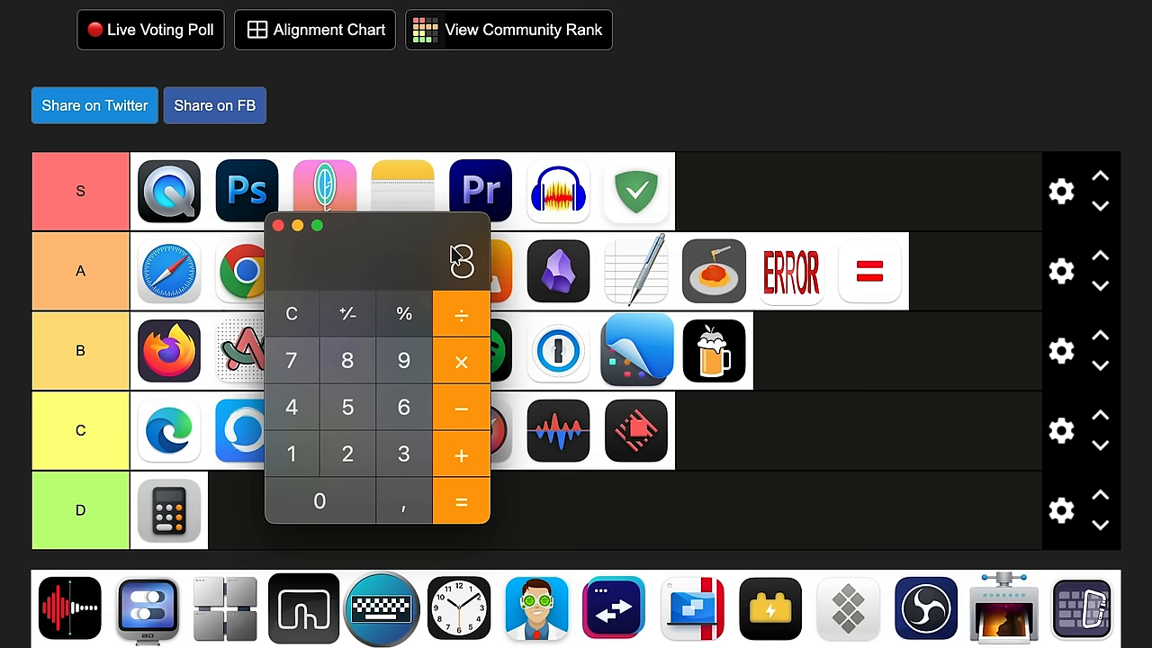
key("cmd+w")
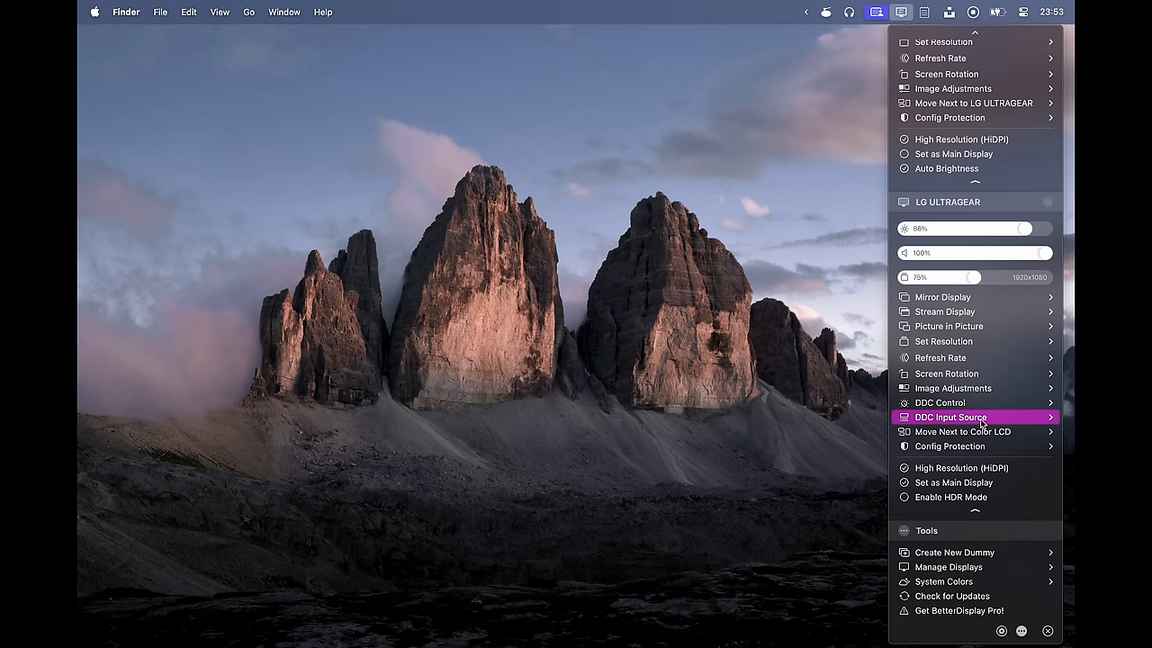
Browse BetterDisplay's menu bar display controls before ranking more apps into S, B and C
left_click(943, 342)
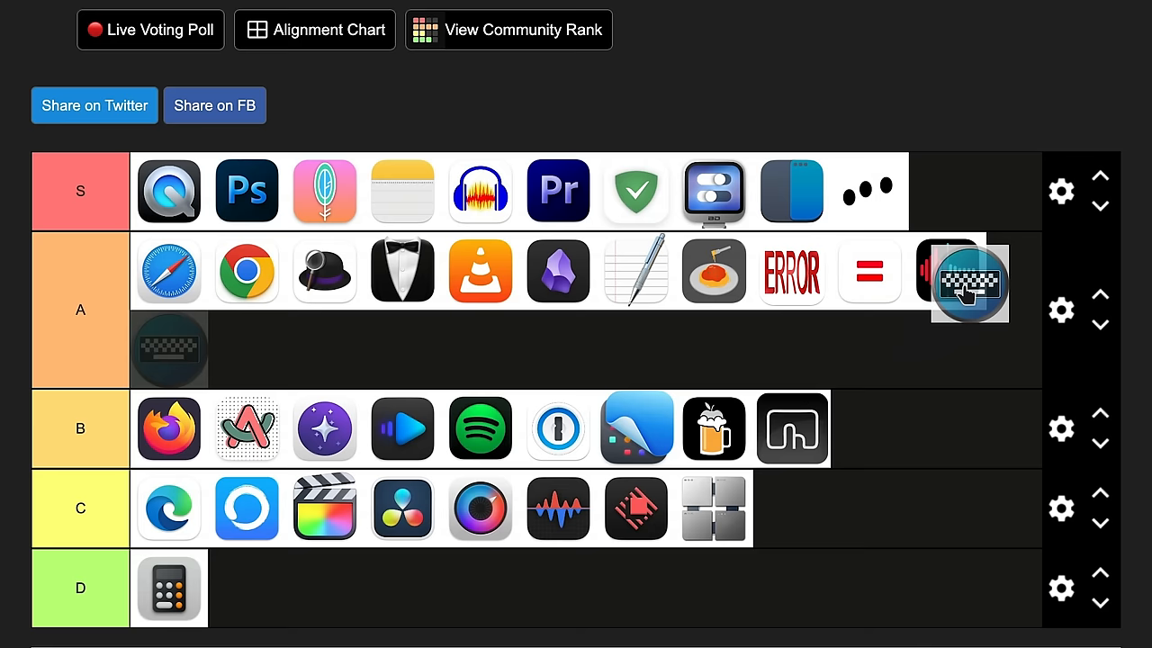
Place the keyboard app at the end of tier B and the clock app into a tier
left_click(970, 280)
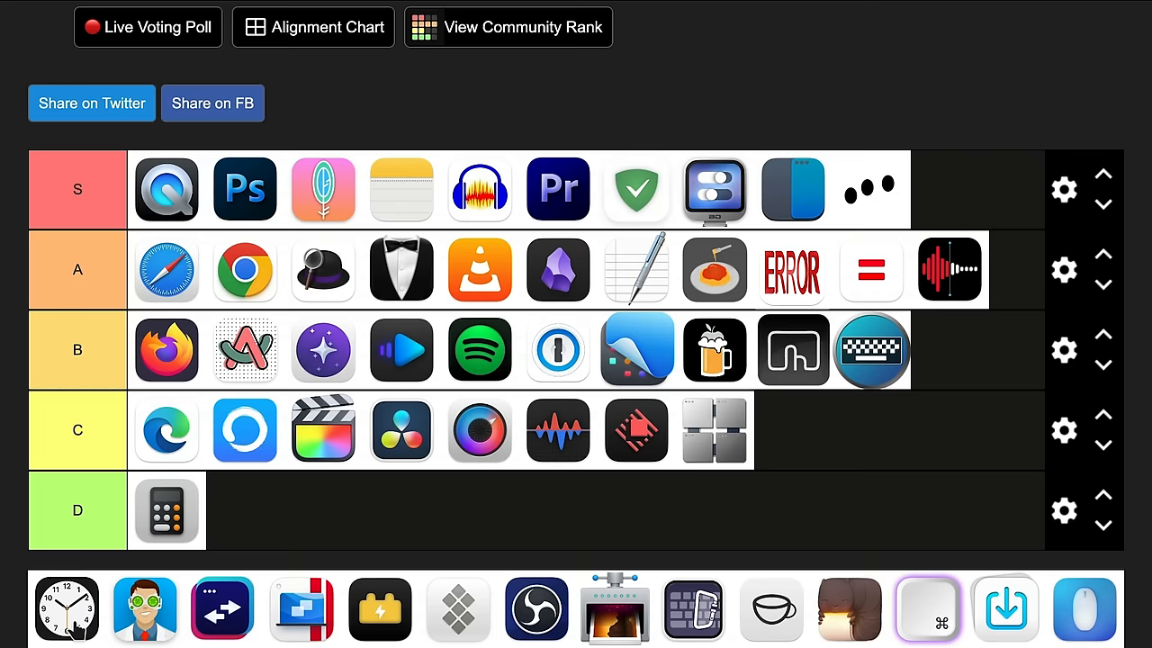
left_click_drag(66, 608, 165, 349)
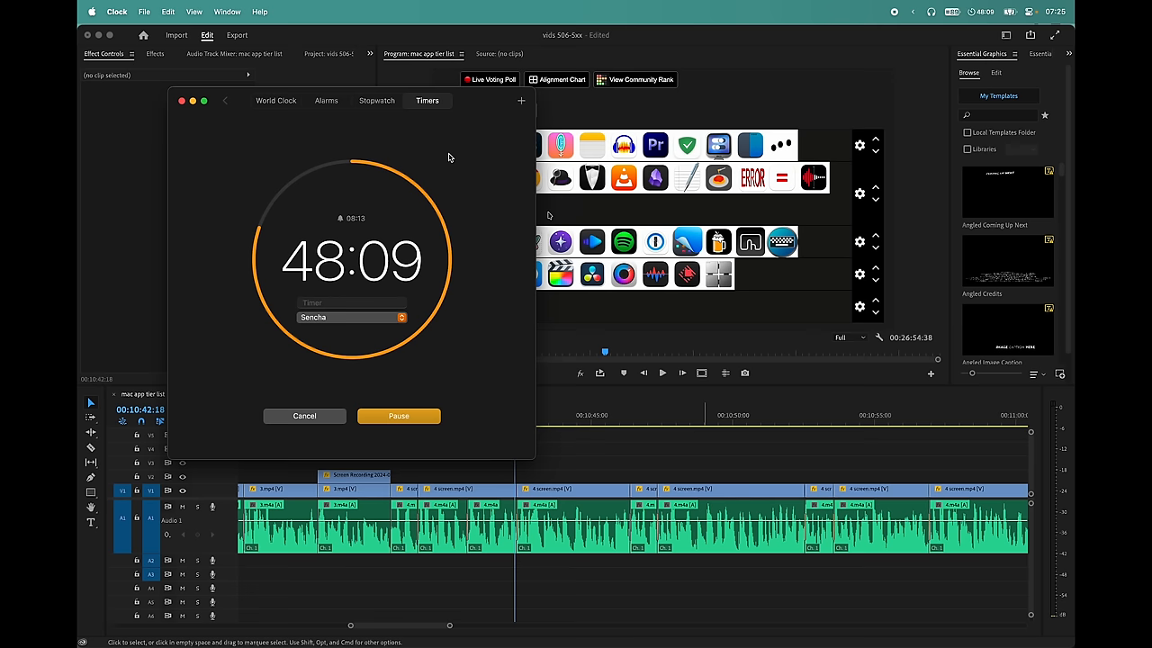
Run a Clock countdown timer with the Sencha alert sound, showing about 48 minutes left
left_click_drag(351, 101, 632, 108)
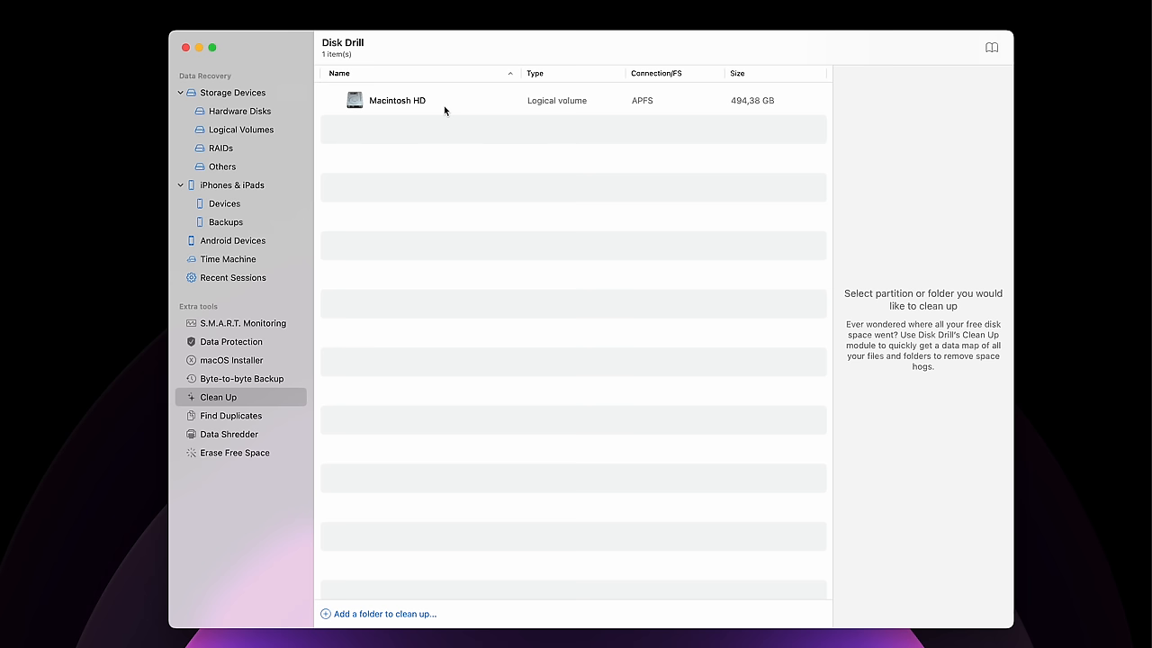
Start a Clean Up analysis of the Macintosh HD volume in Disk Drill
double_click(396, 101)
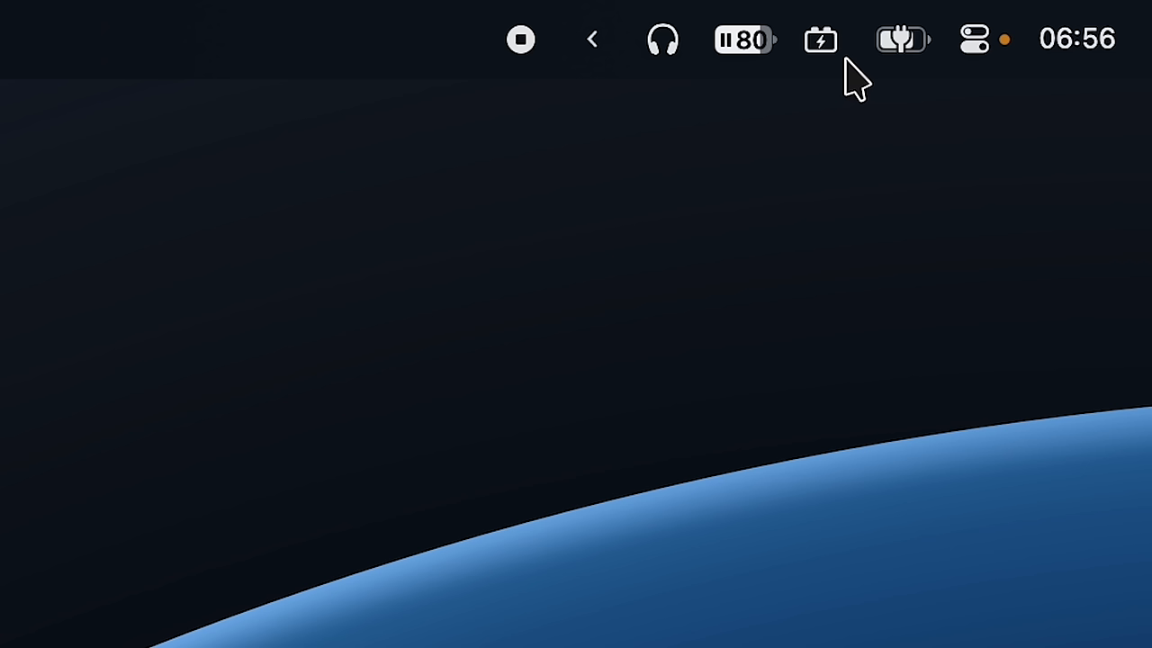
Reach the Battery page of System Settings from the menu bar battery icon
left_click(819, 40)
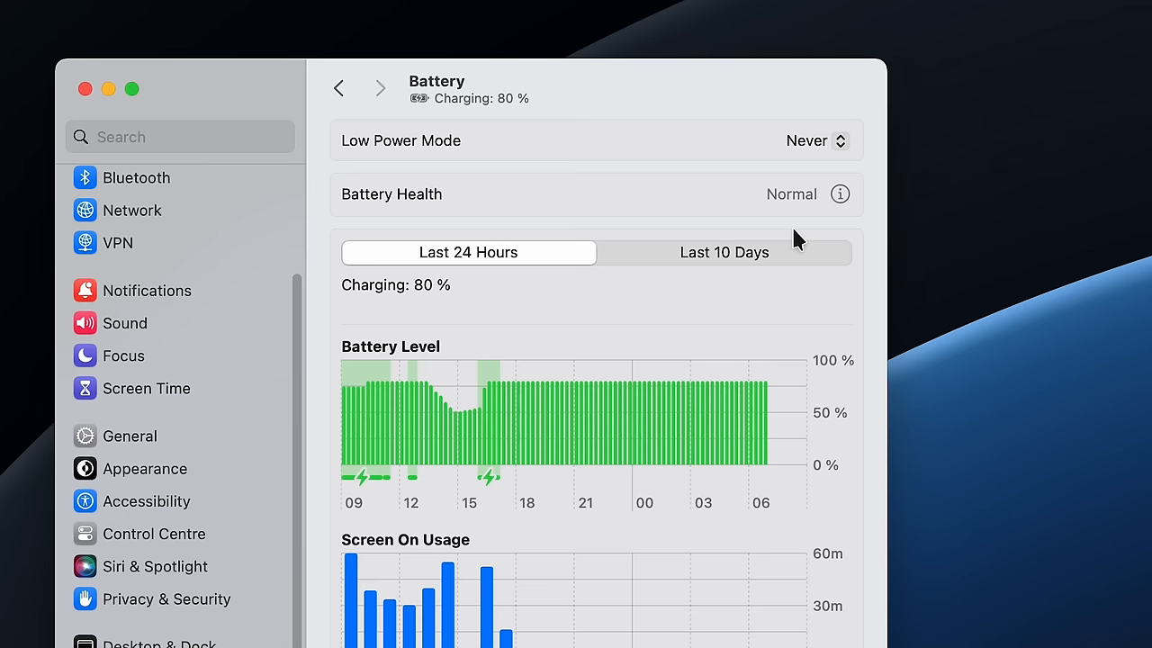
left_click(809, 140)
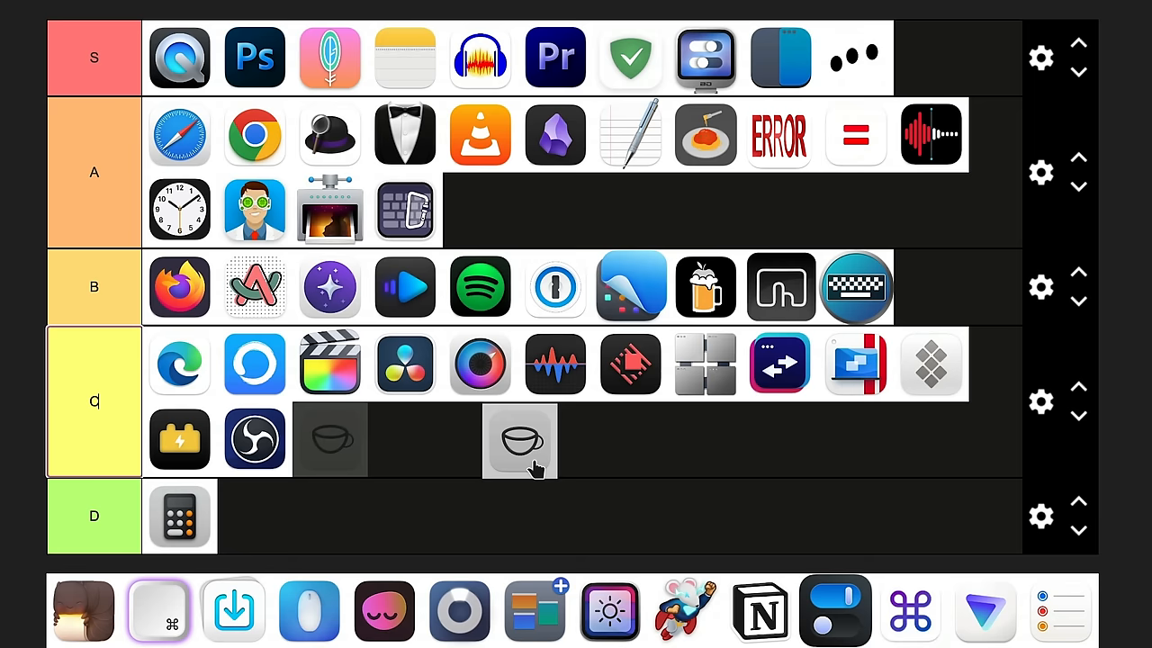
Place the coffee cup app icon into the A tier of the tier list
left_click(889, 32)
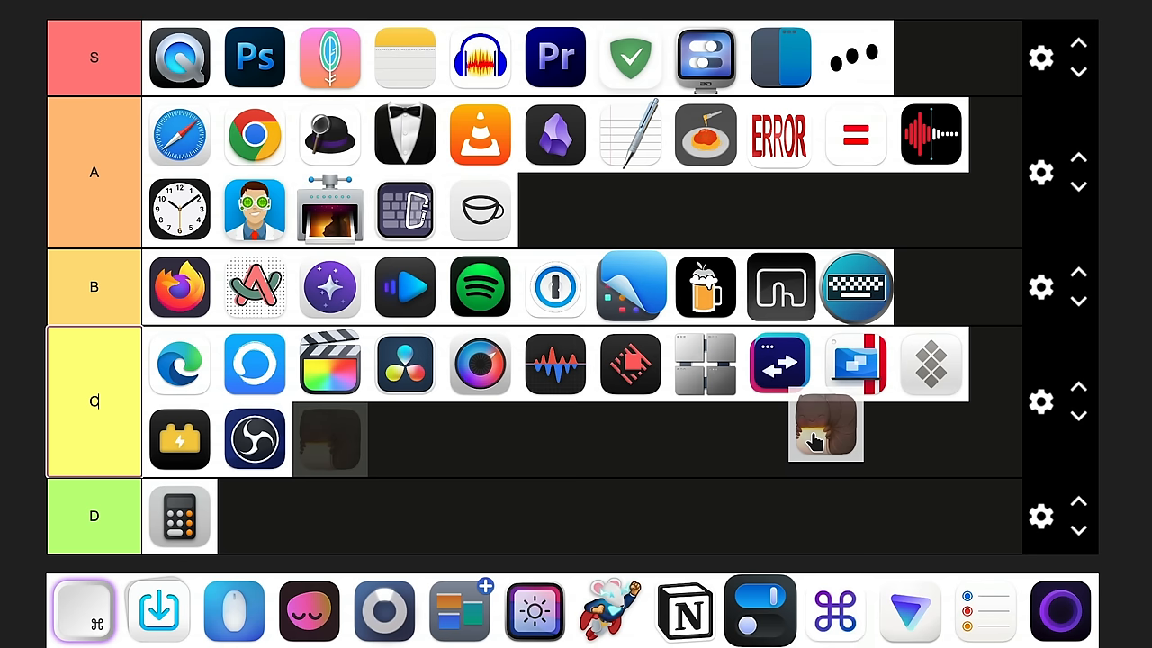
left_click_drag(826, 429, 932, 286)
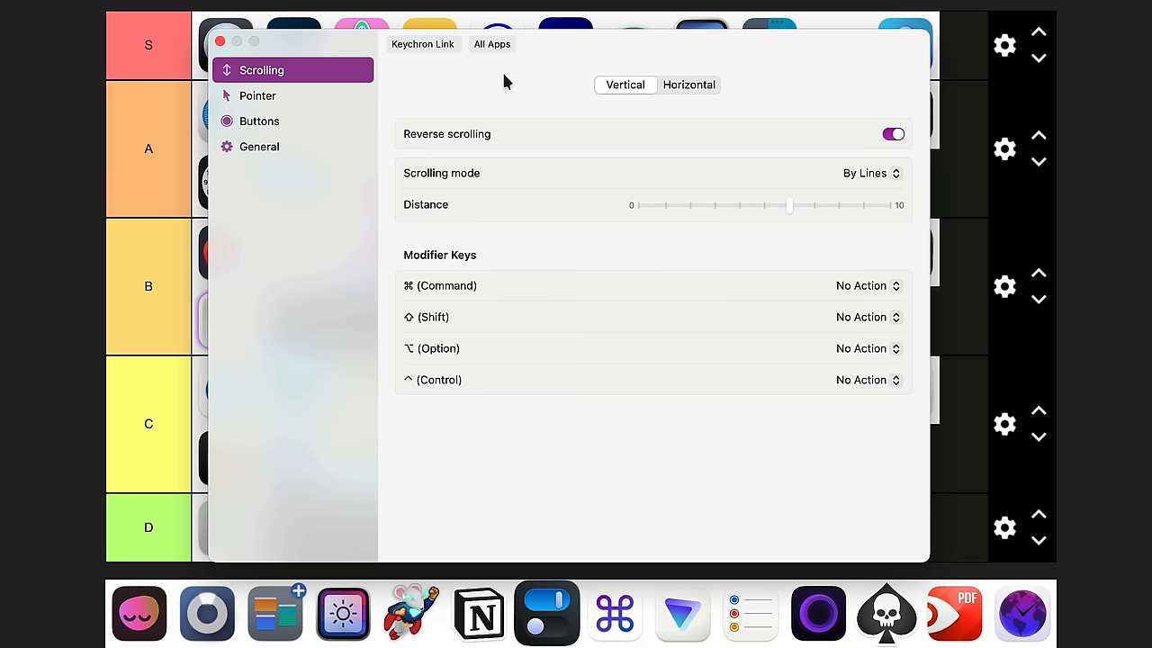
mouse_move(727, 129)
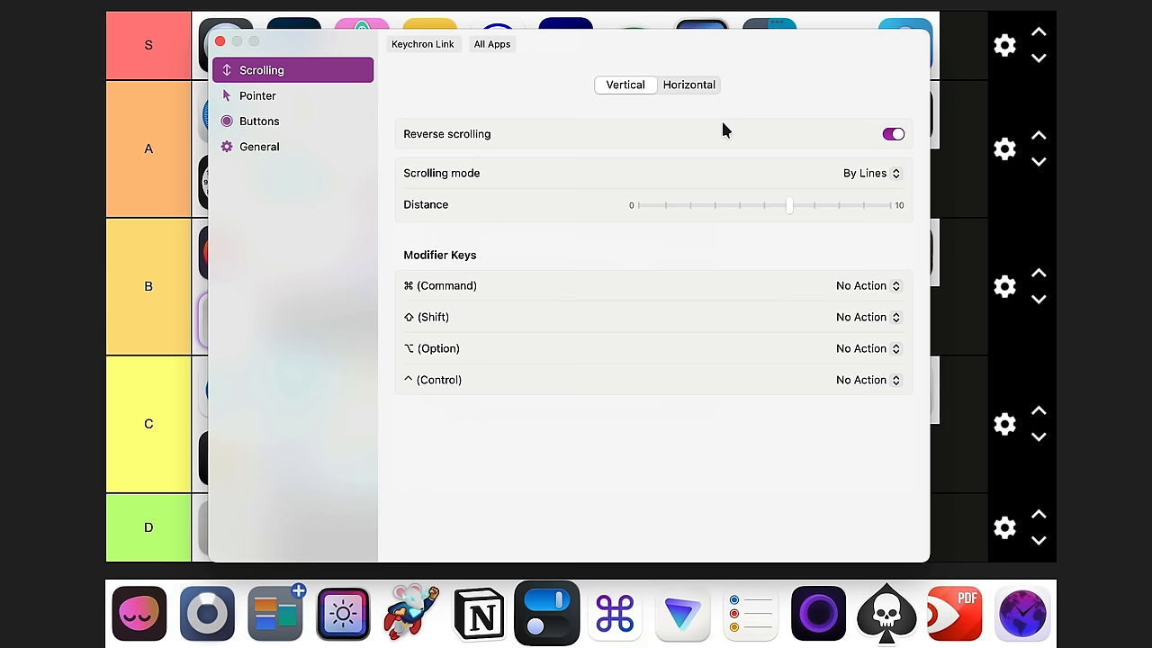
Show LinearMouse's Pointer settings instead of Scrolling
left_click(259, 95)
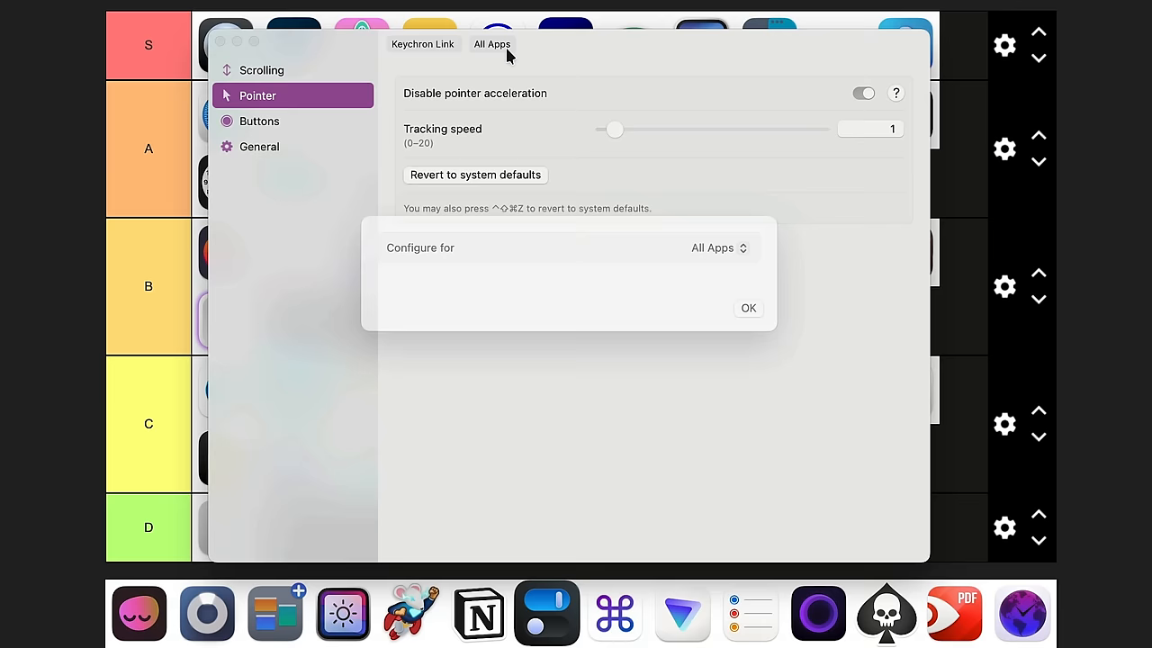
Dismiss the per-app Configure for prompt and disable pointer acceleration at tracking speed 1
left_click(717, 248)
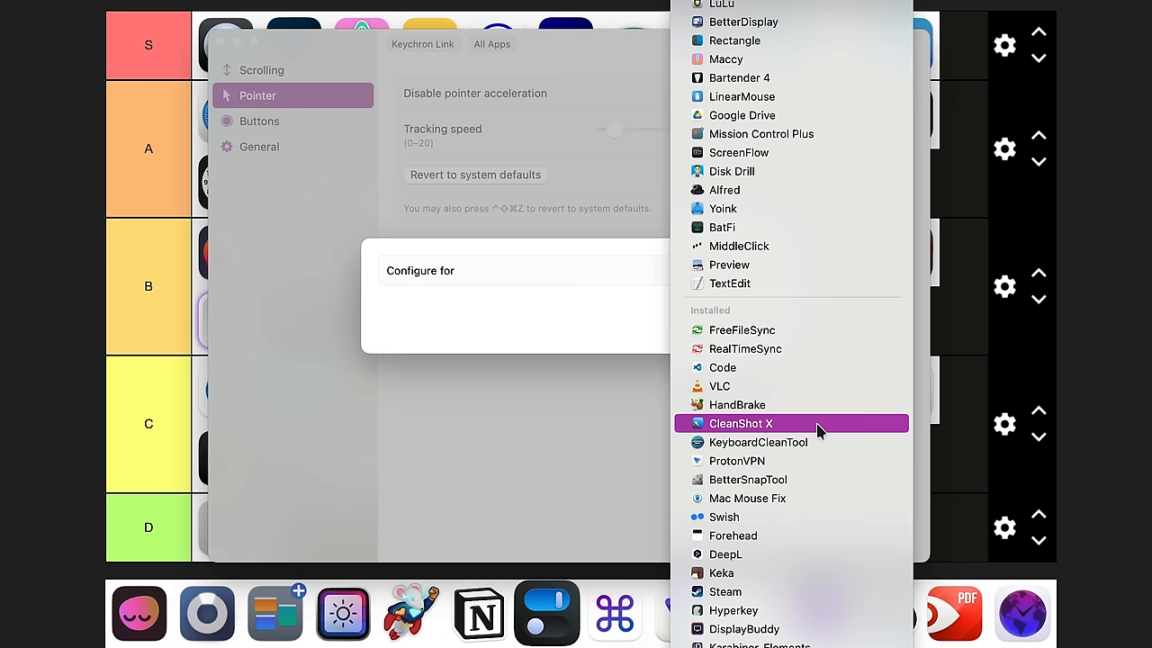
left_click(741, 422)
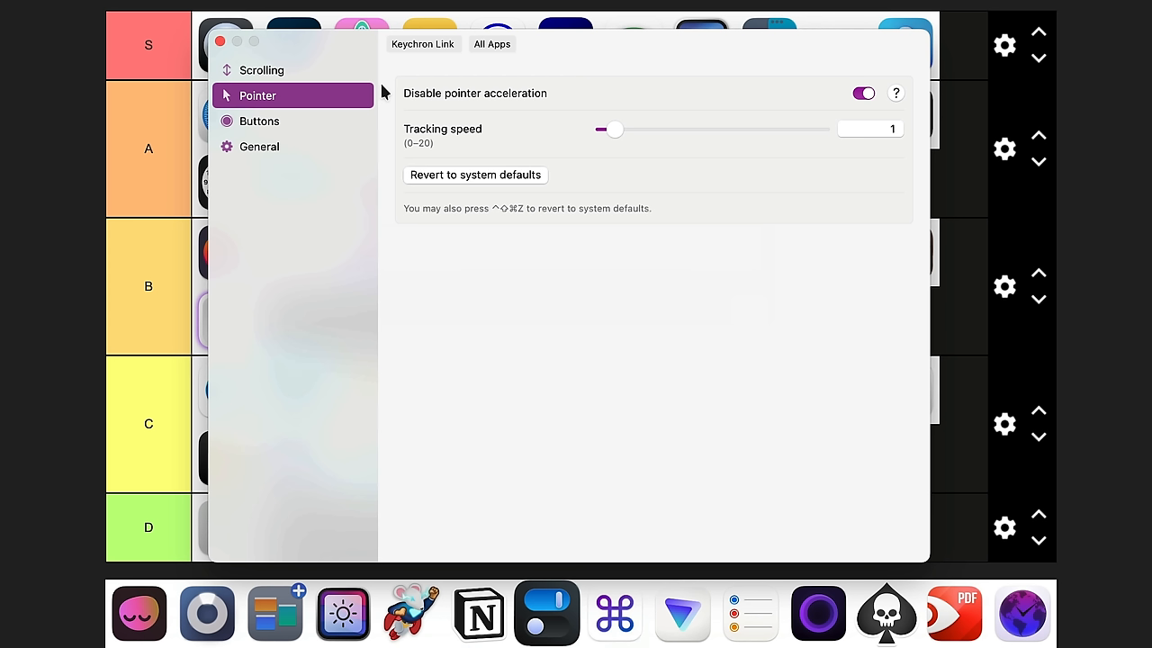
left_click(220, 41)
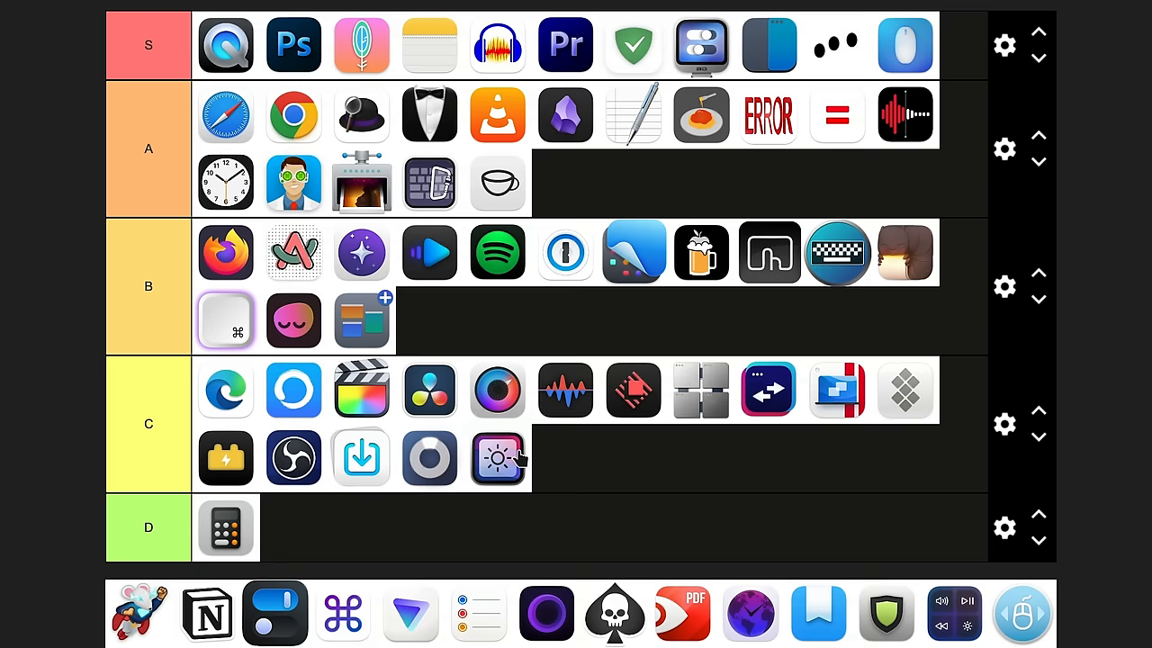
mouse_move(531, 465)
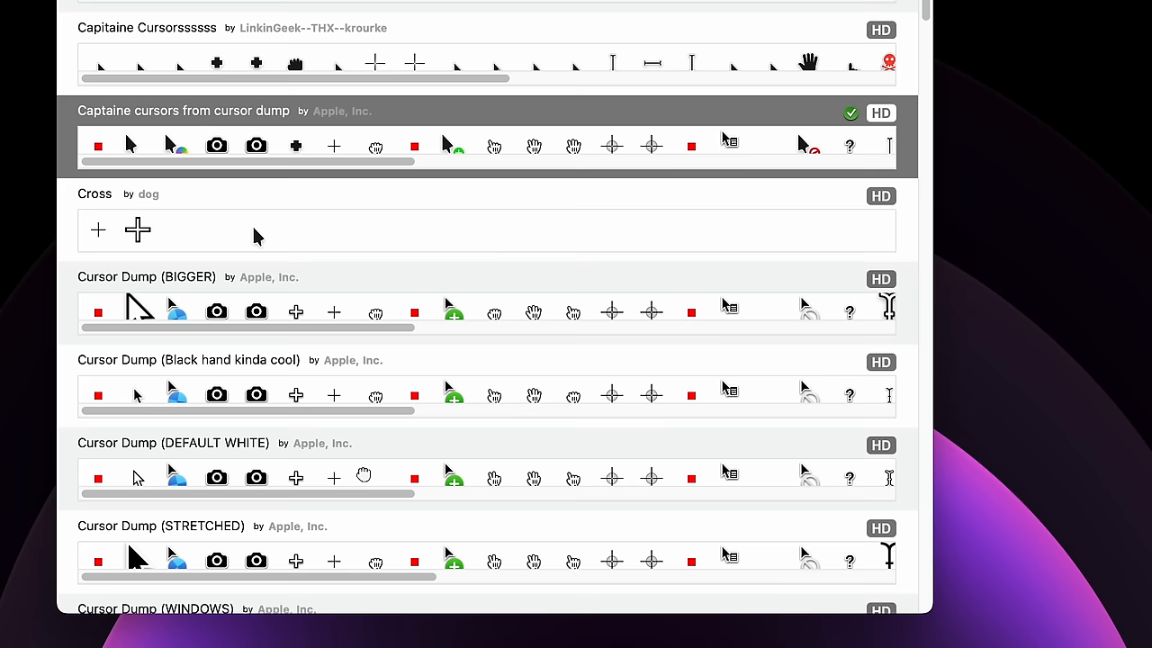
Scroll Mousecape's cursor library to the applied Captaine cursors set
scroll("down", 3)
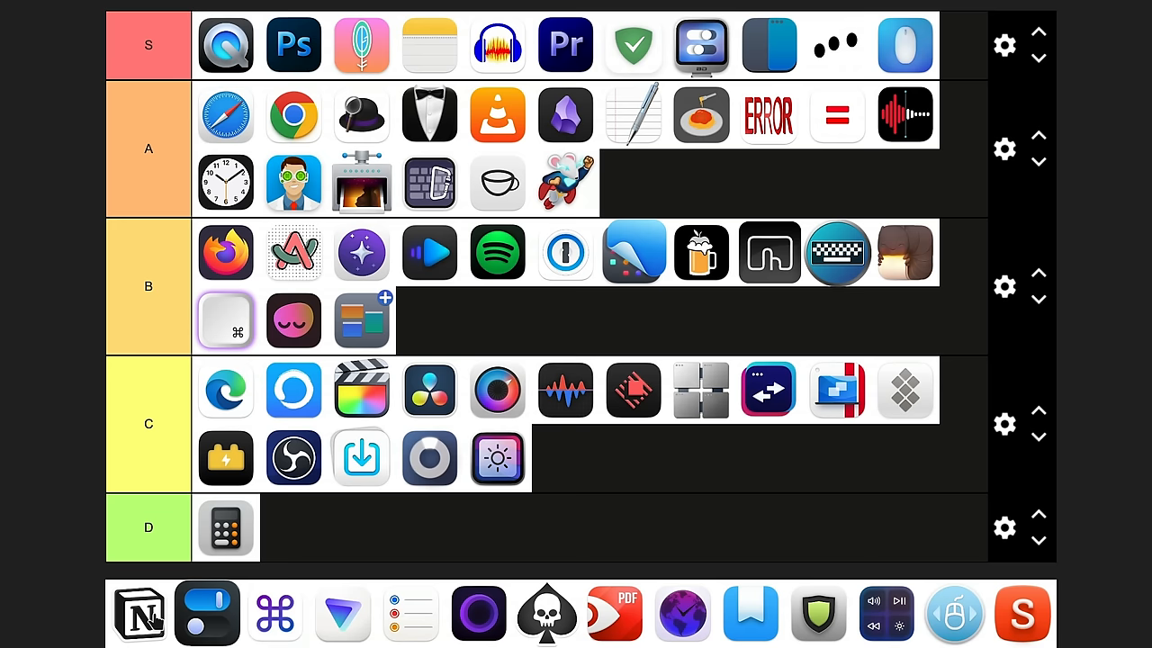
Move the next app icon from the unranked tray into its tier row
left_click_drag(139, 612, 428, 320)
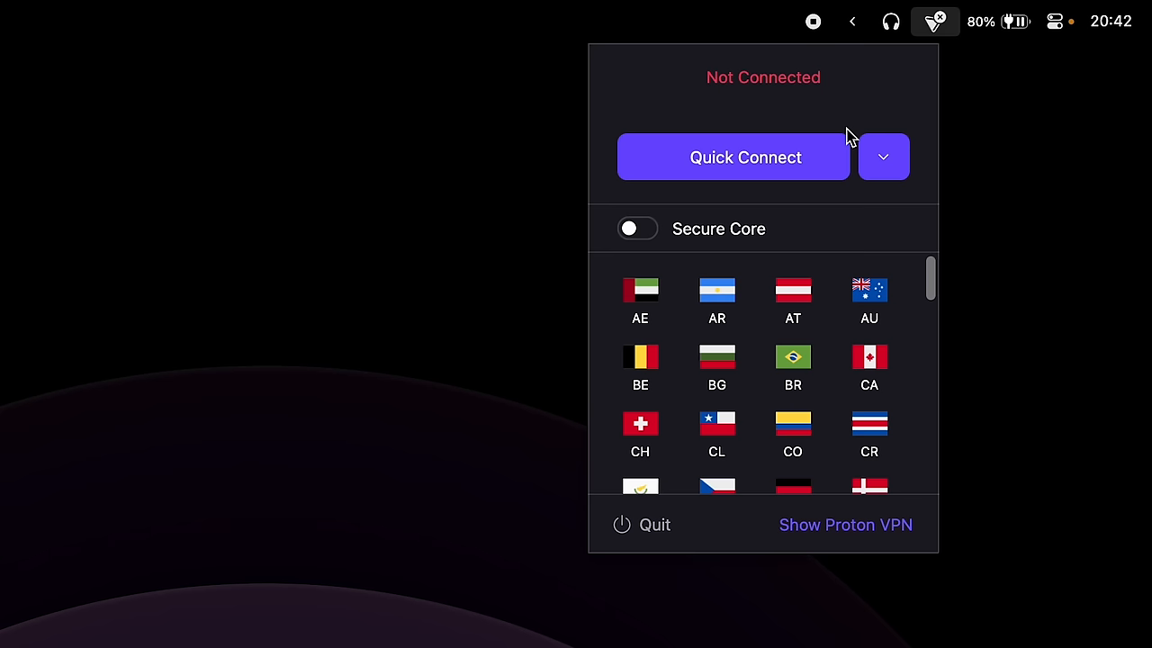
Quick Connect Proton VPN to a free Netherlands server
left_click(732, 157)
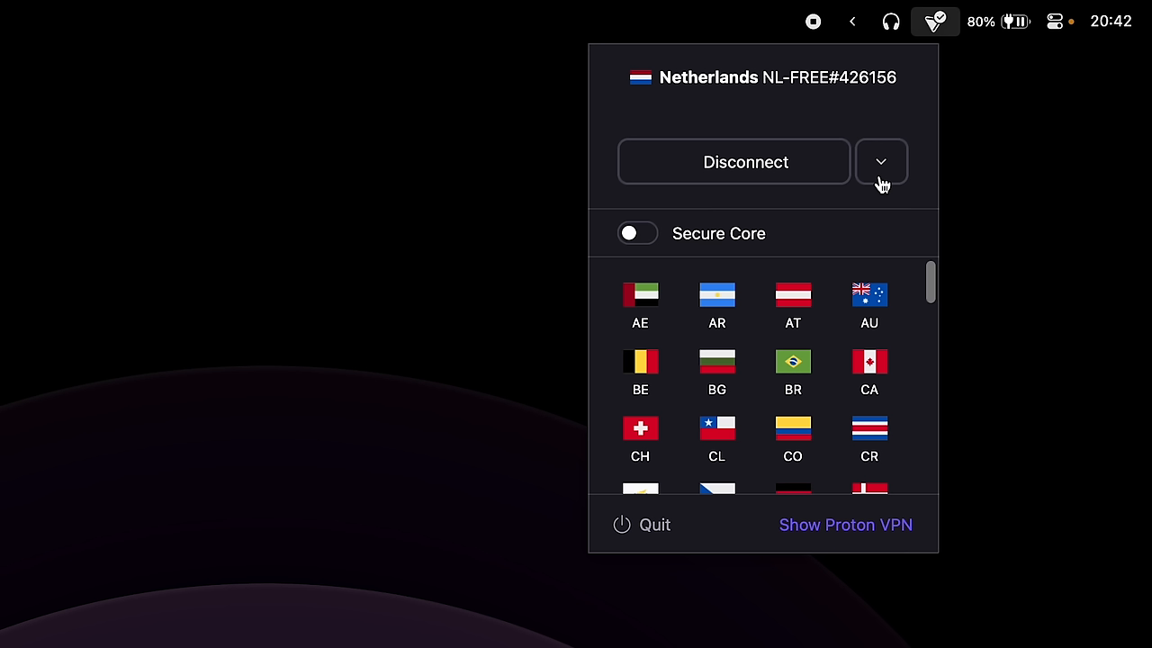
left_click(844, 525)
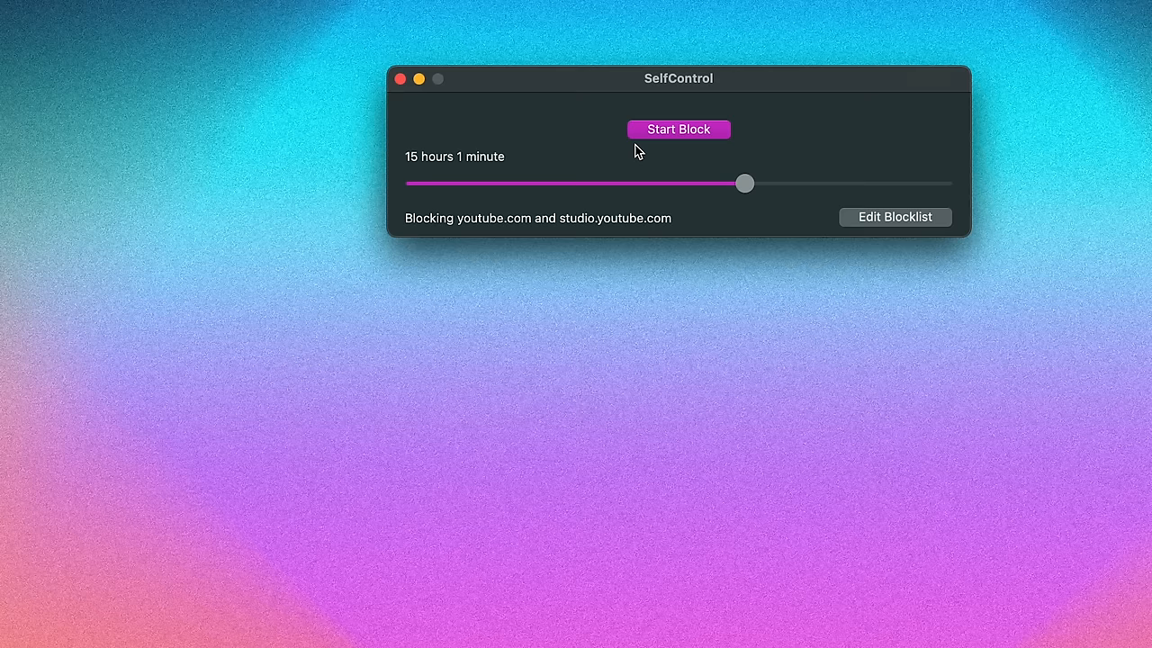
left_click(894, 216)
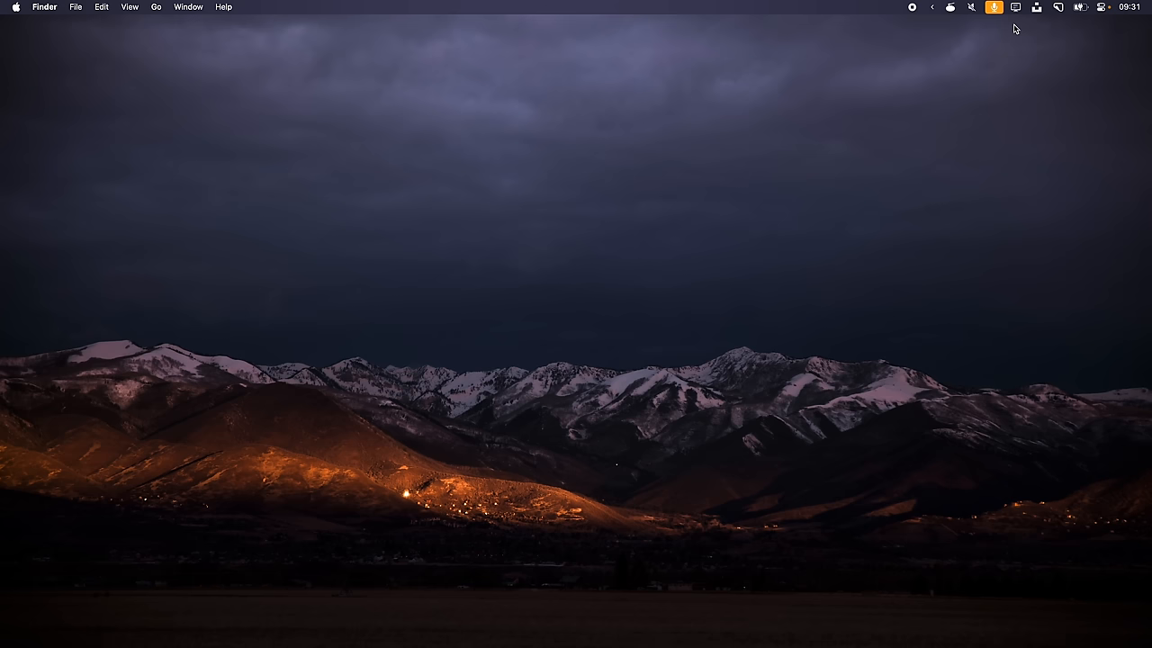
Return from the desktop menu bar to the TierMaker tier list
left_click(993, 7)
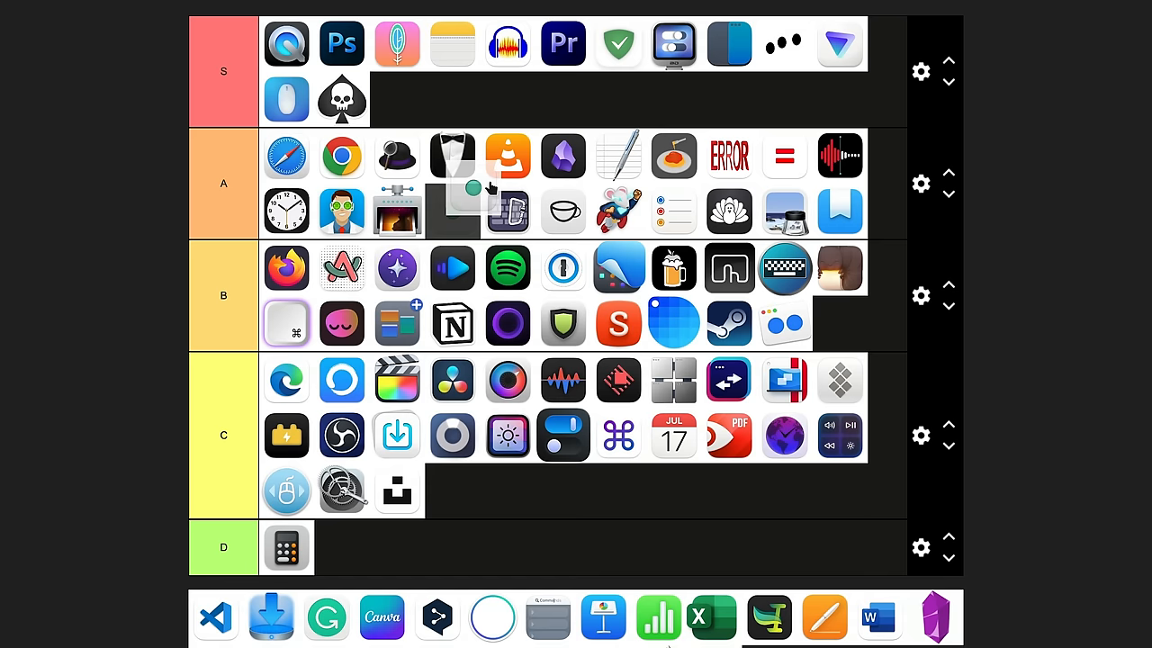
Launch the Vanilla app through an Alfred search for 'vanill'
type("vanill")
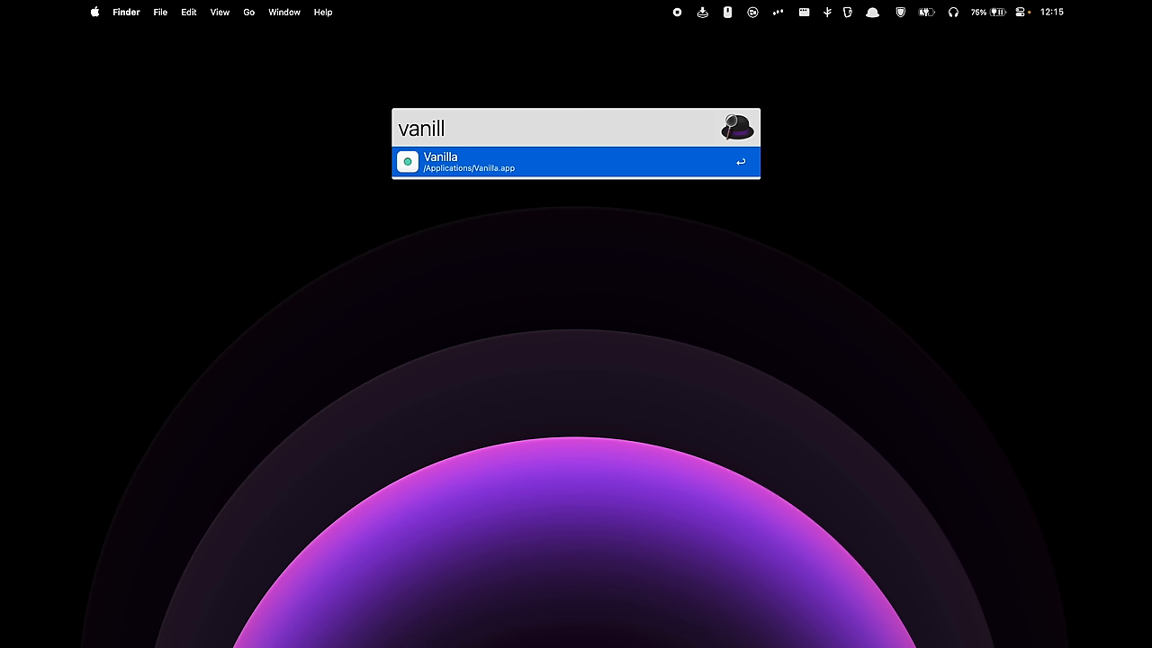
key("enter")
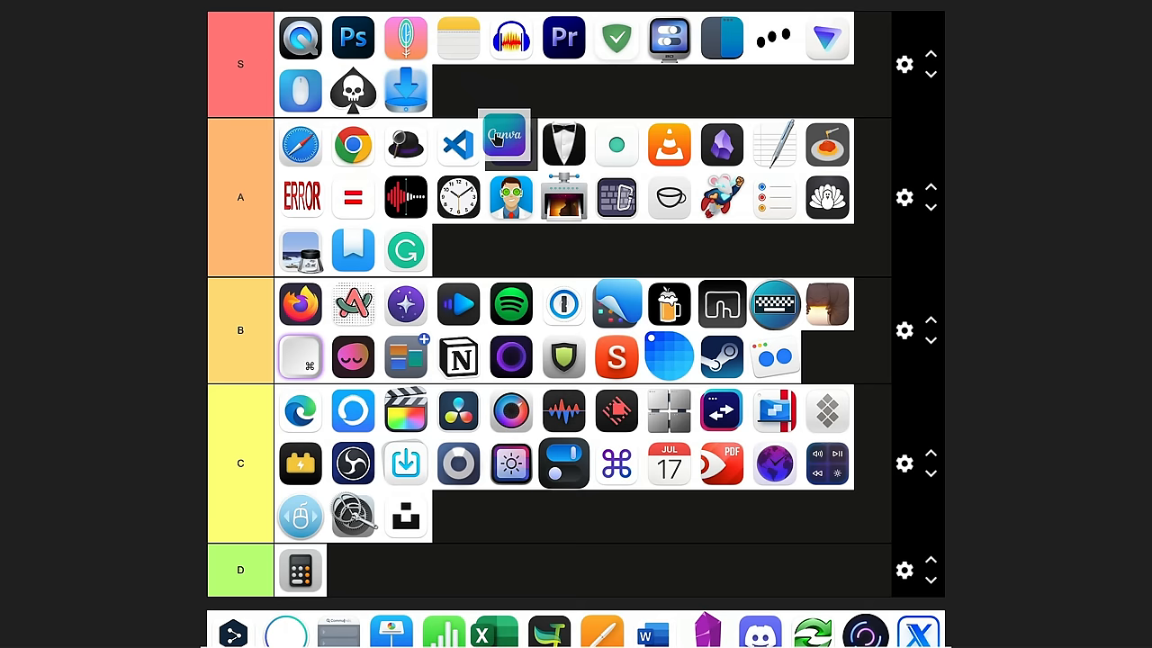
left_click(504, 140)
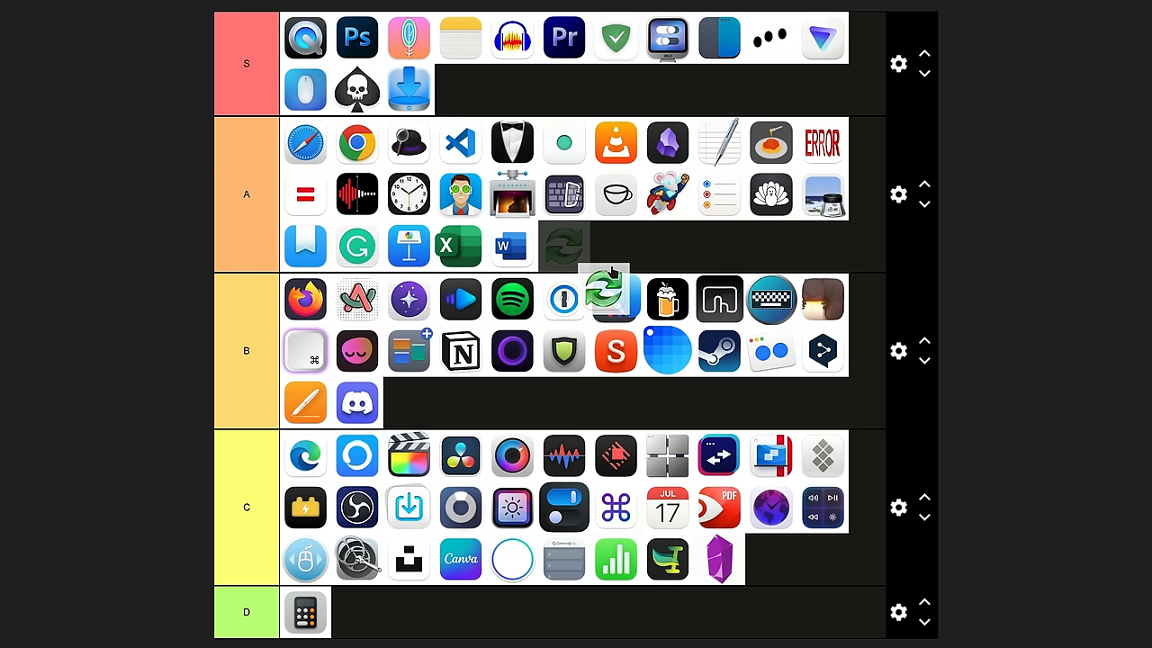
Place the green sync-arrows app icon at the end of the A tier after Word
left_click(615, 298)
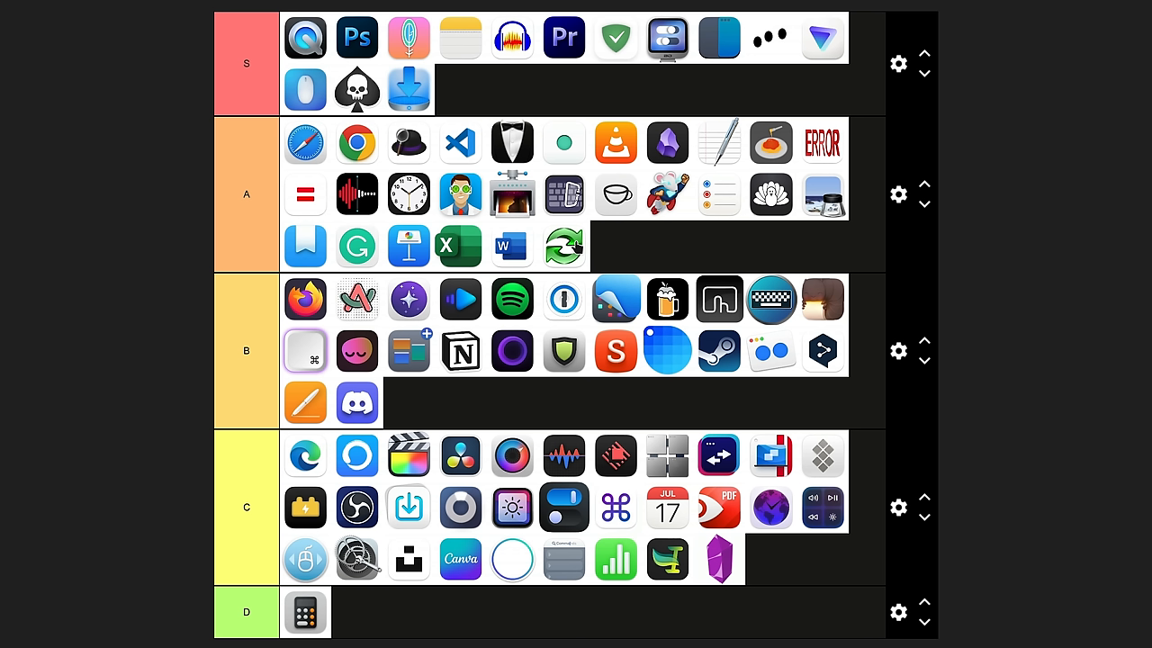
mouse_move(584, 244)
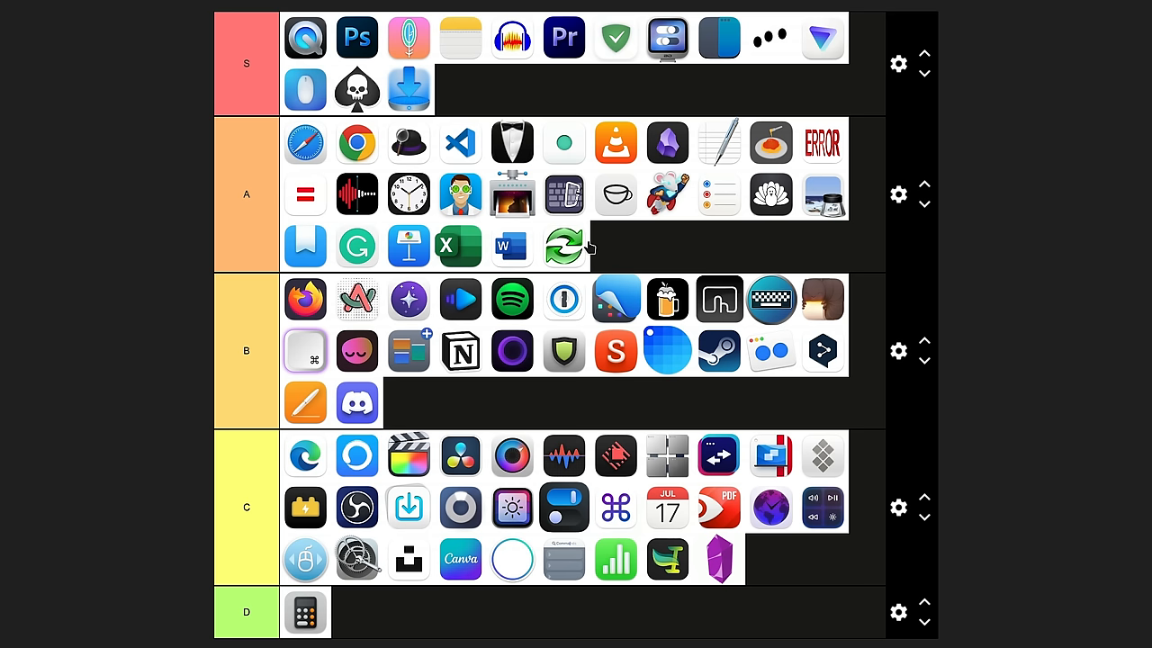